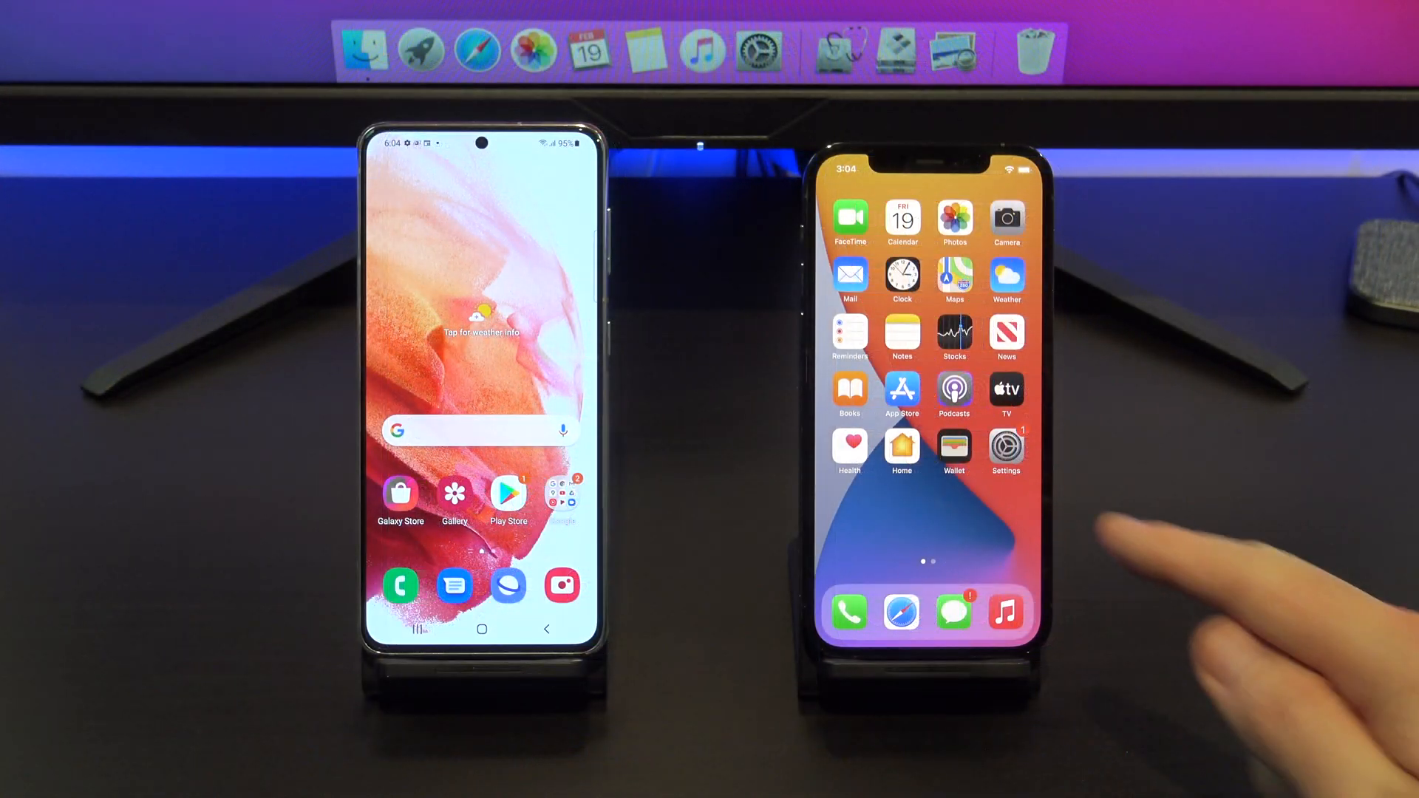
Erase all content and settings via Settings > General > Reset, confirming Erase iPhone
left_click(1006, 445)
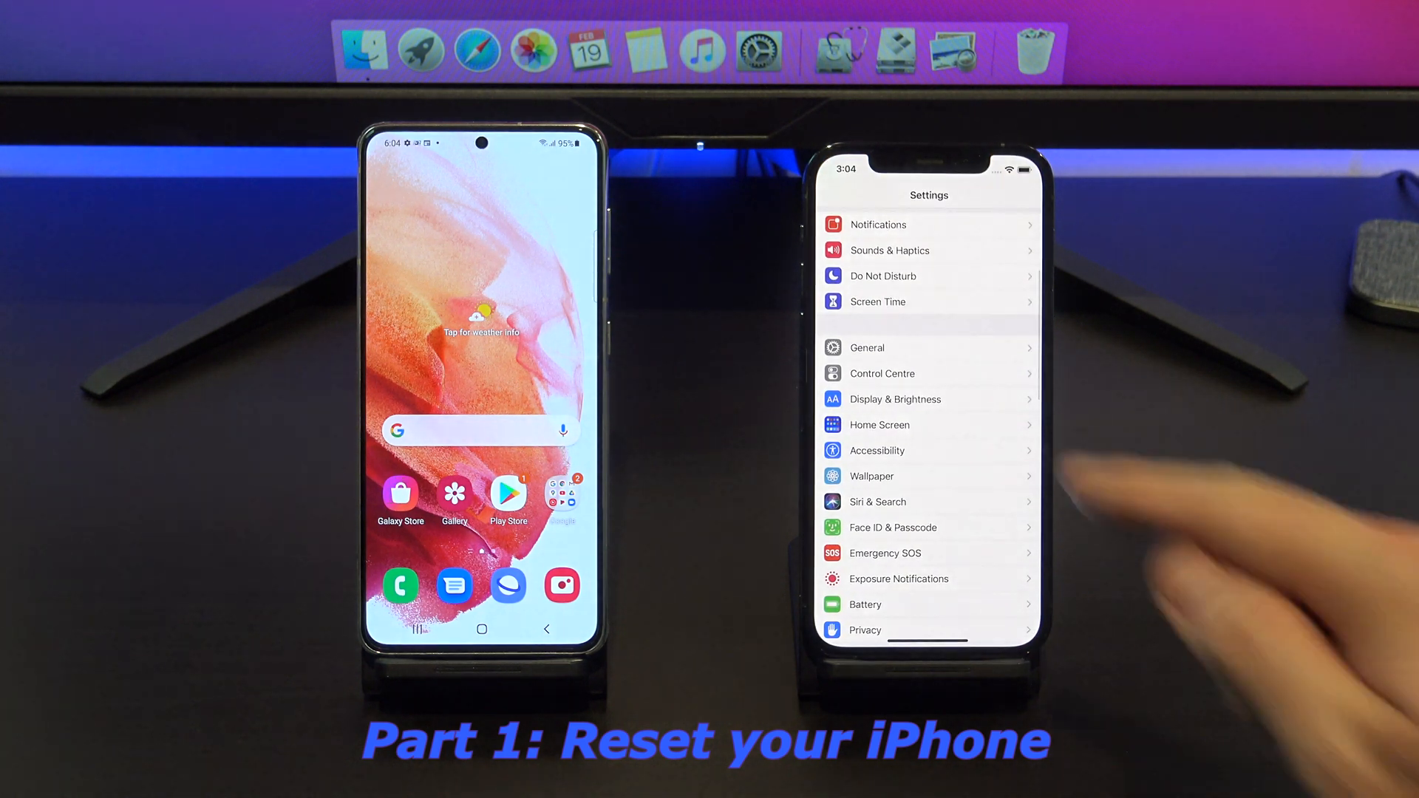
left_click(867, 348)
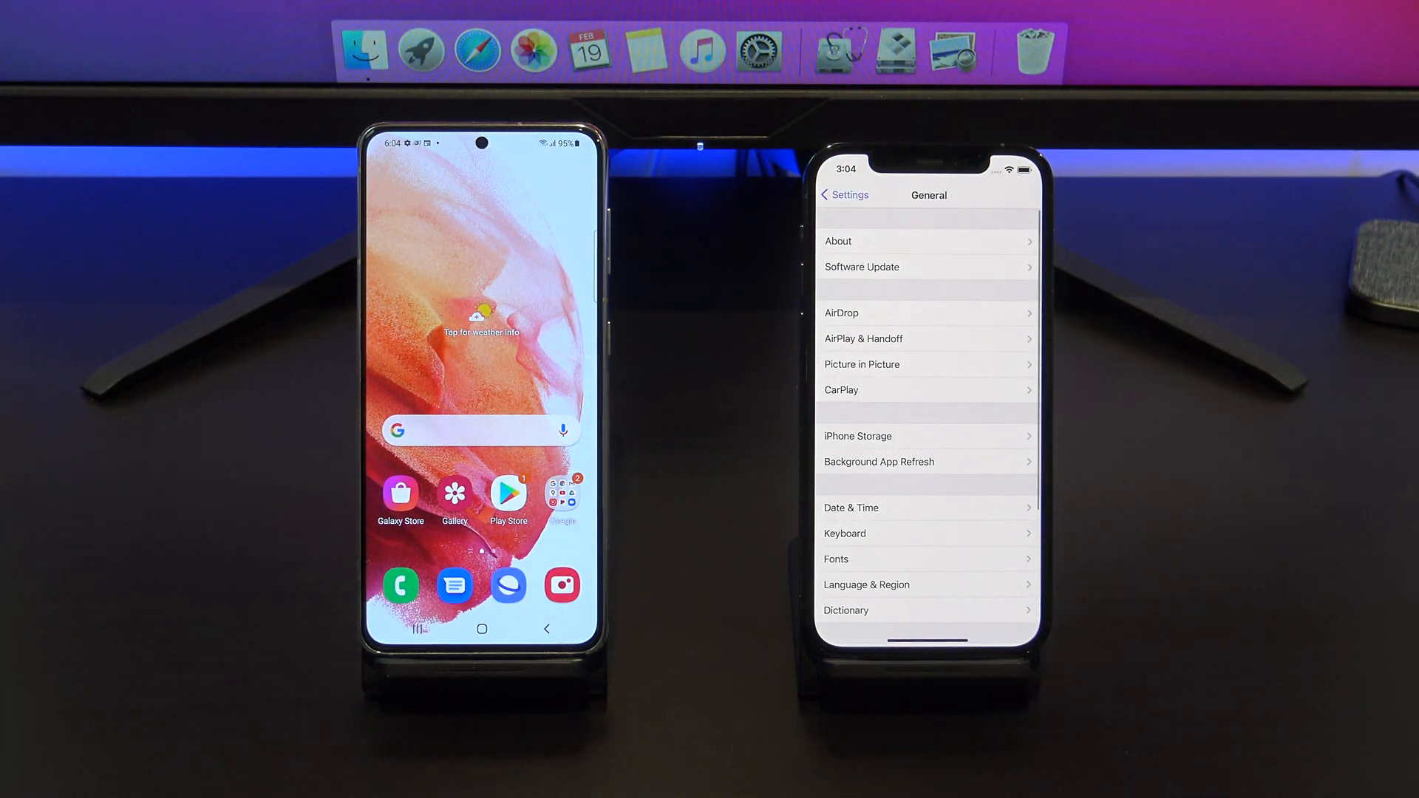
scroll("down", 3)
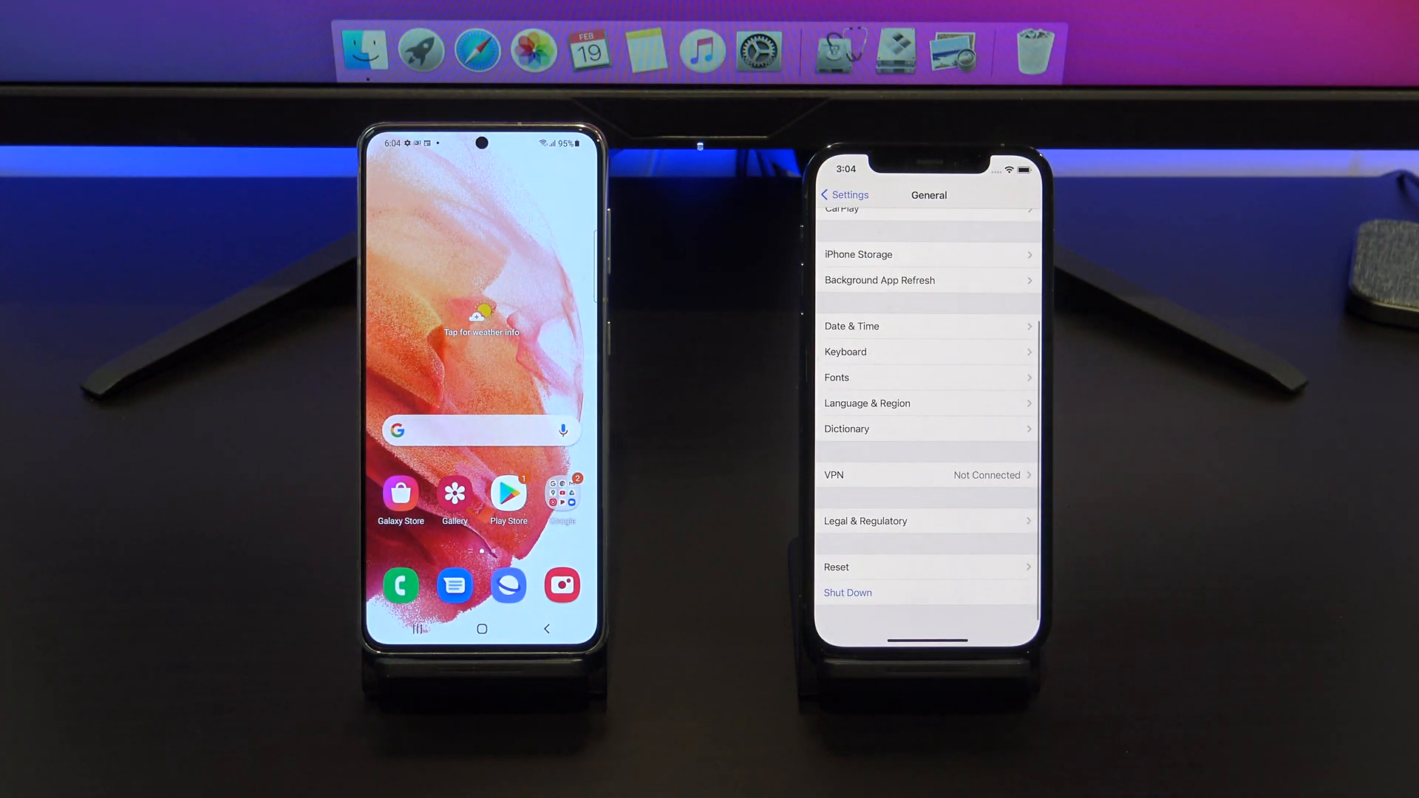
left_click(836, 567)
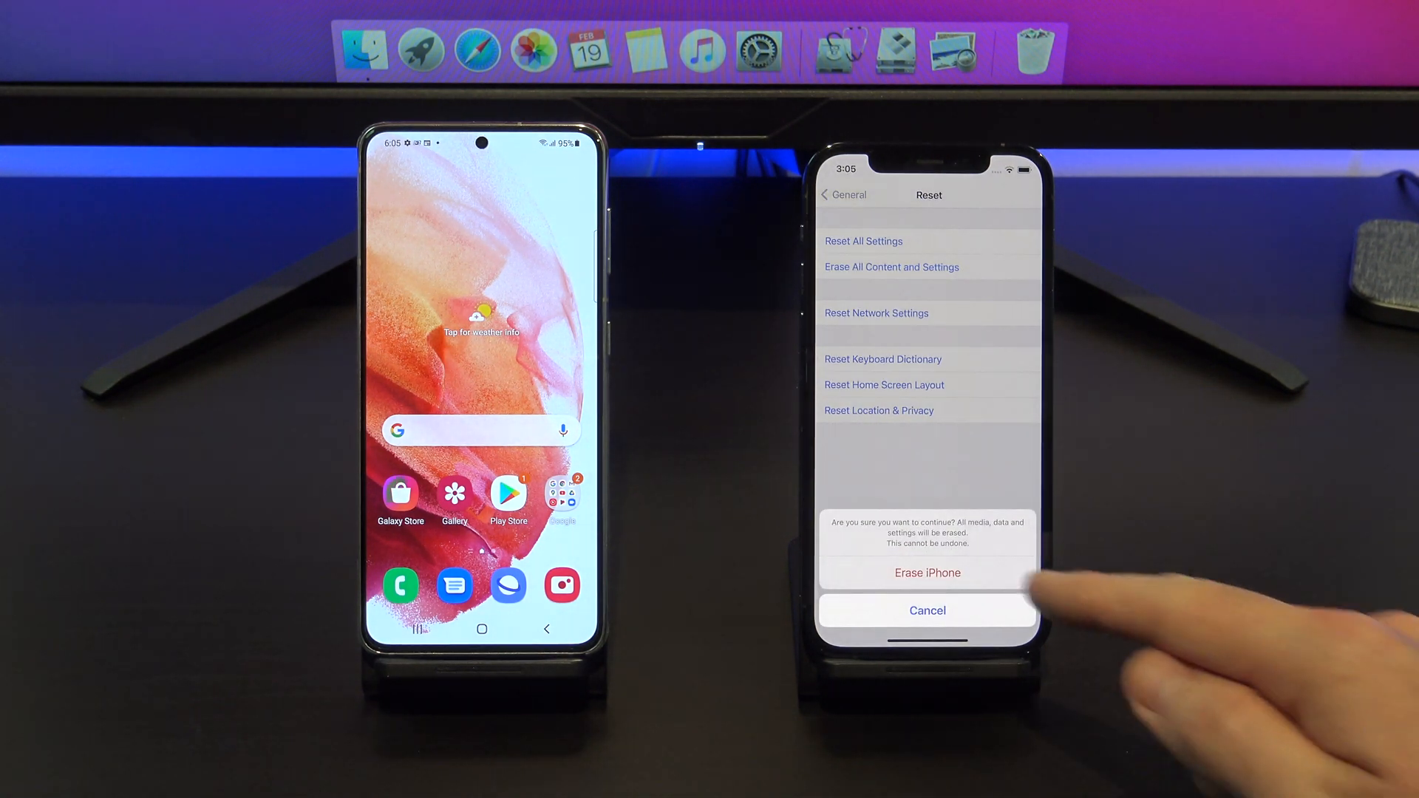
left_click(927, 572)
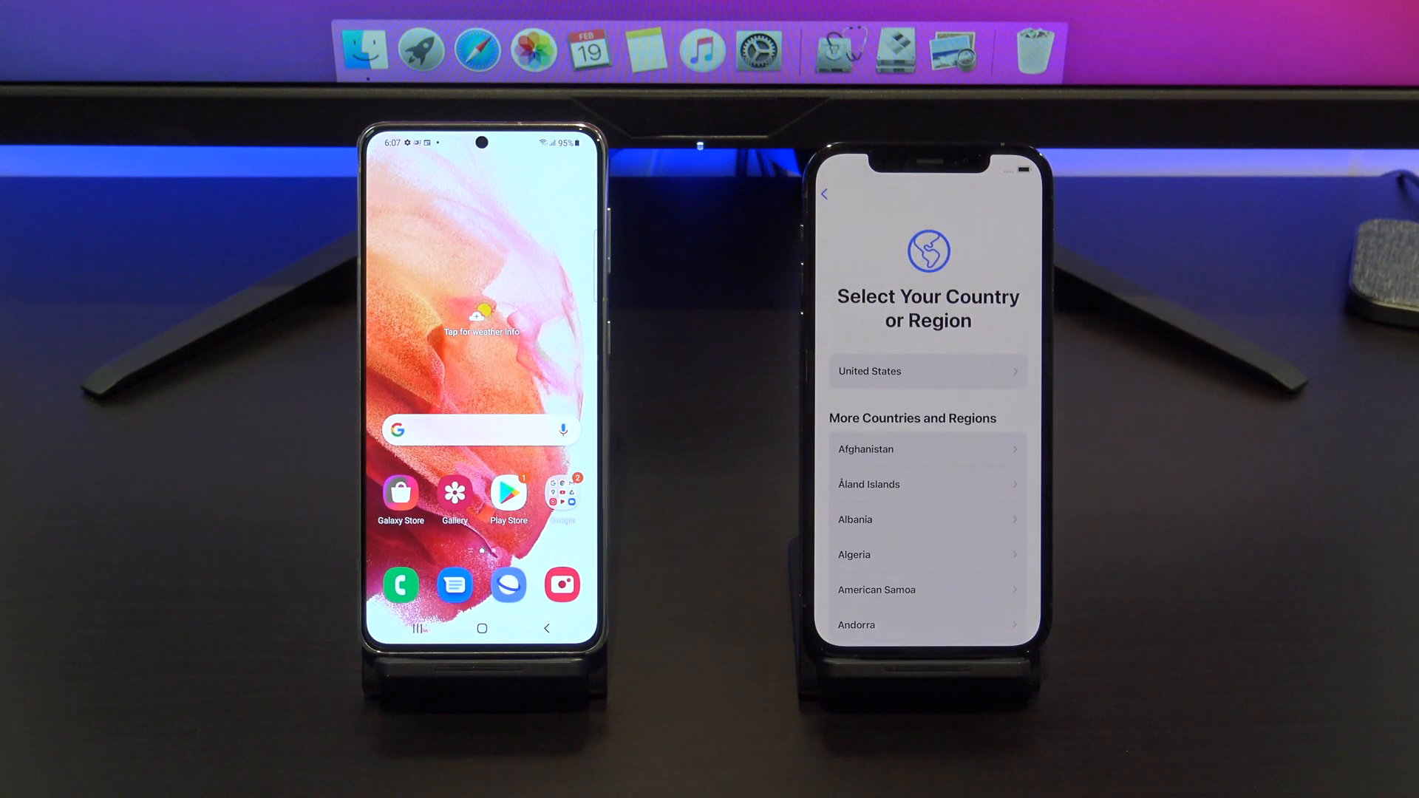
Choose the country, accept Data & Privacy, defer Face ID and create a passcode
scroll("down", 3)
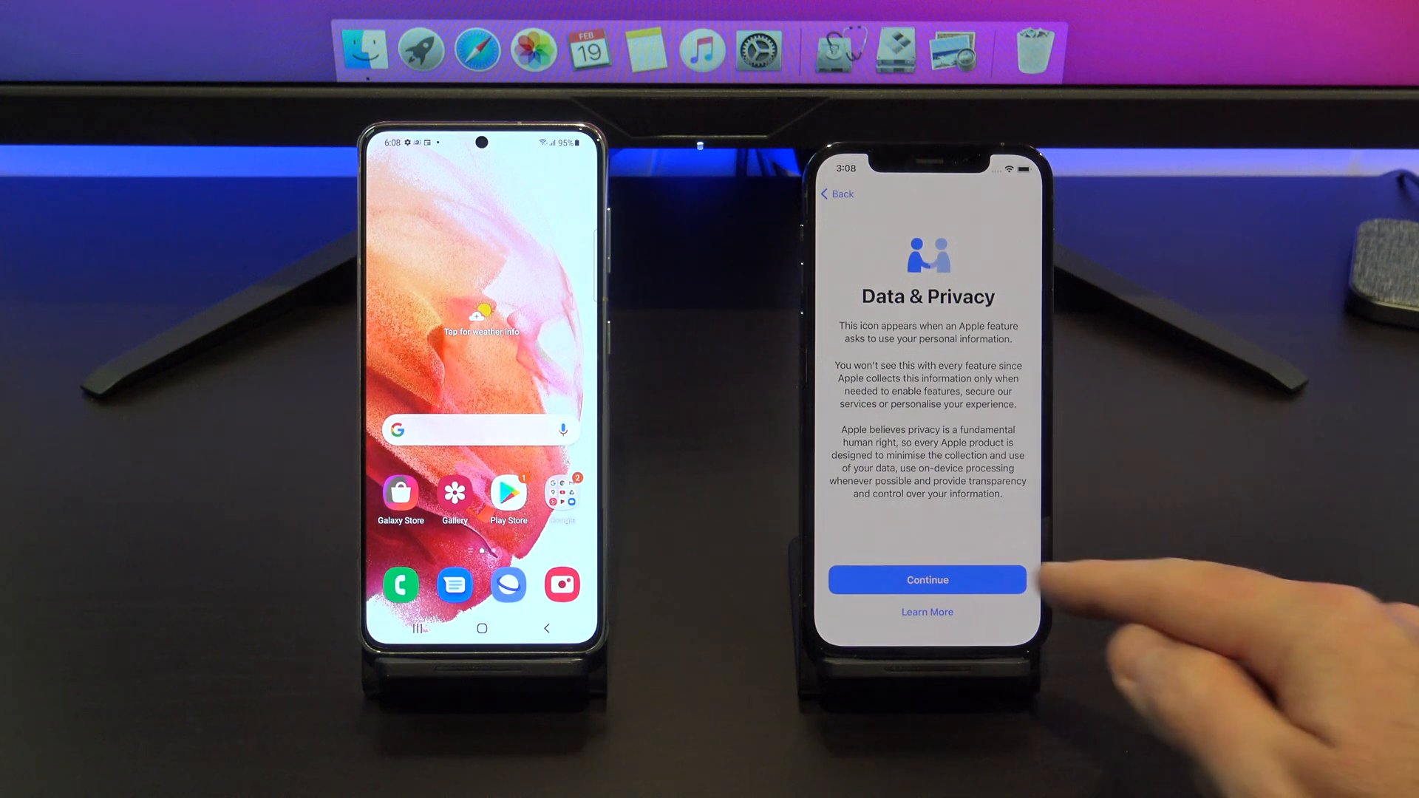
left_click(928, 580)
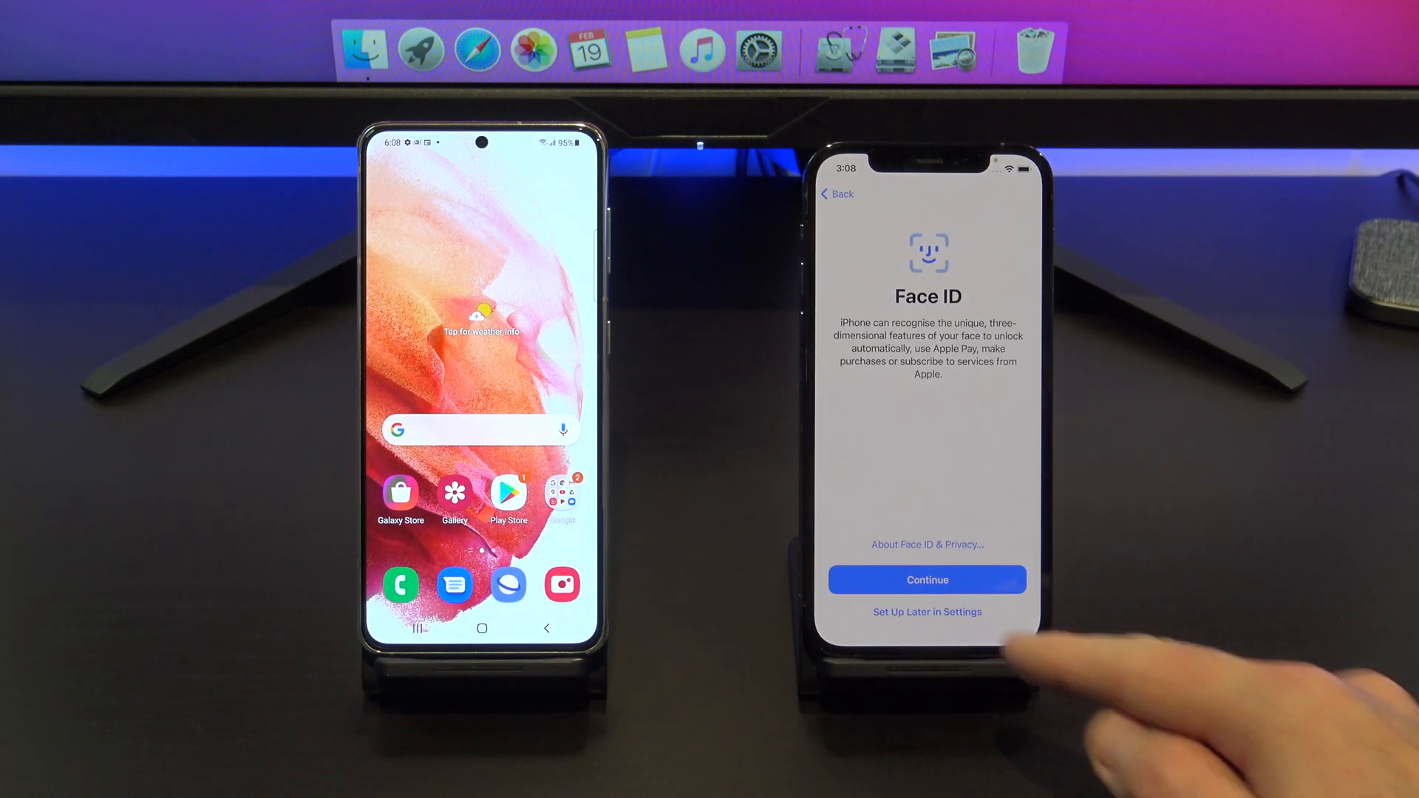
left_click(926, 580)
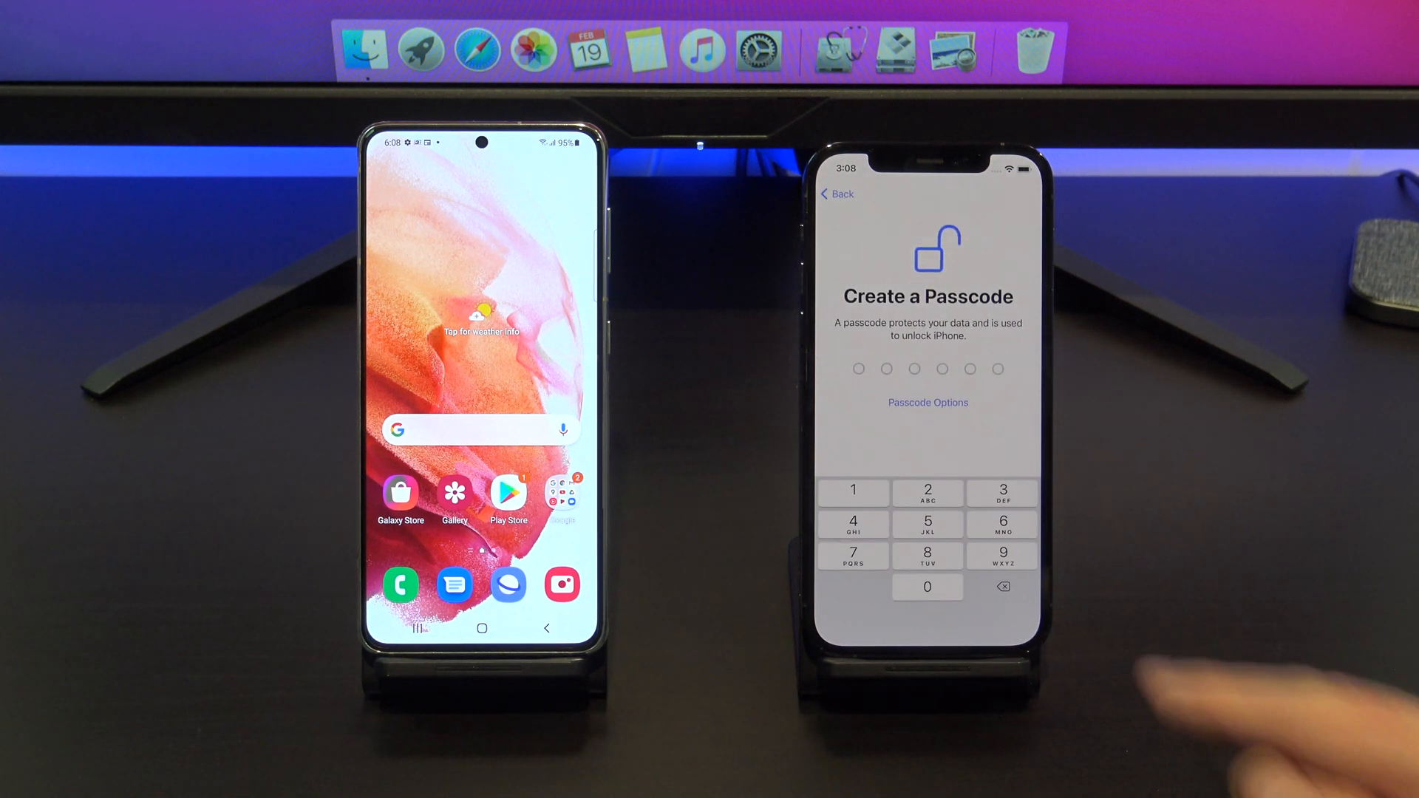
left_click(928, 402)
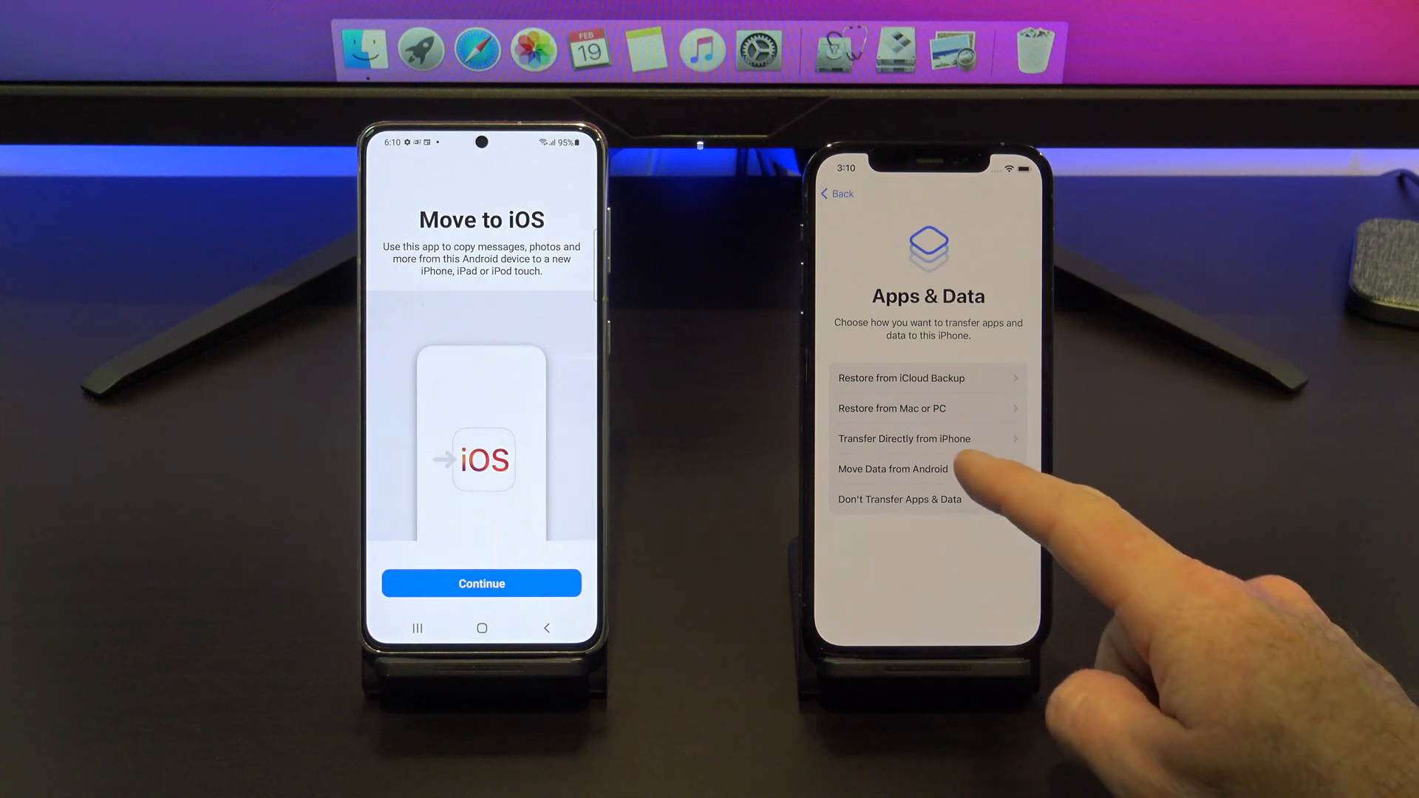
Choose Move Data from Android and allow Move to iOS access to photos and media
left_click(892, 468)
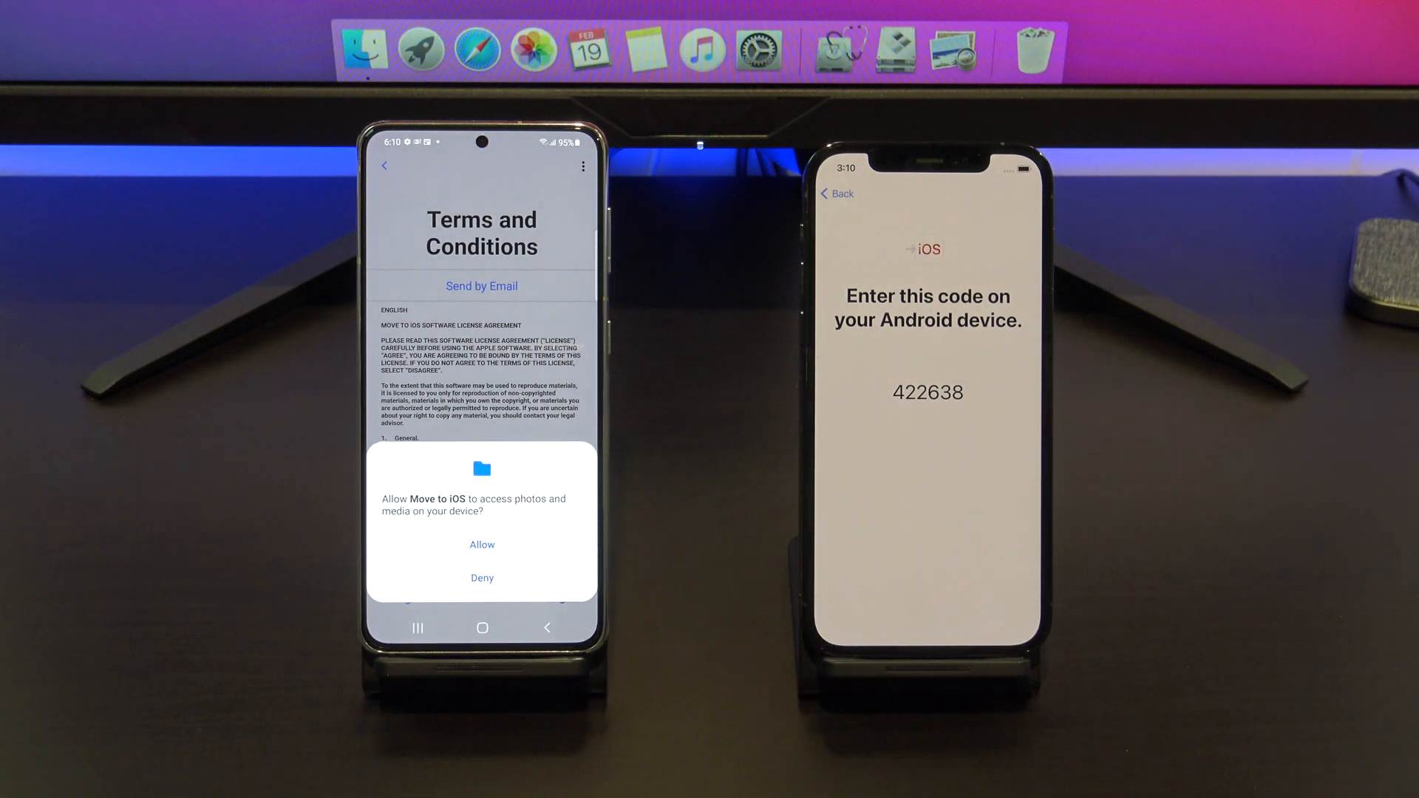
left_click(482, 544)
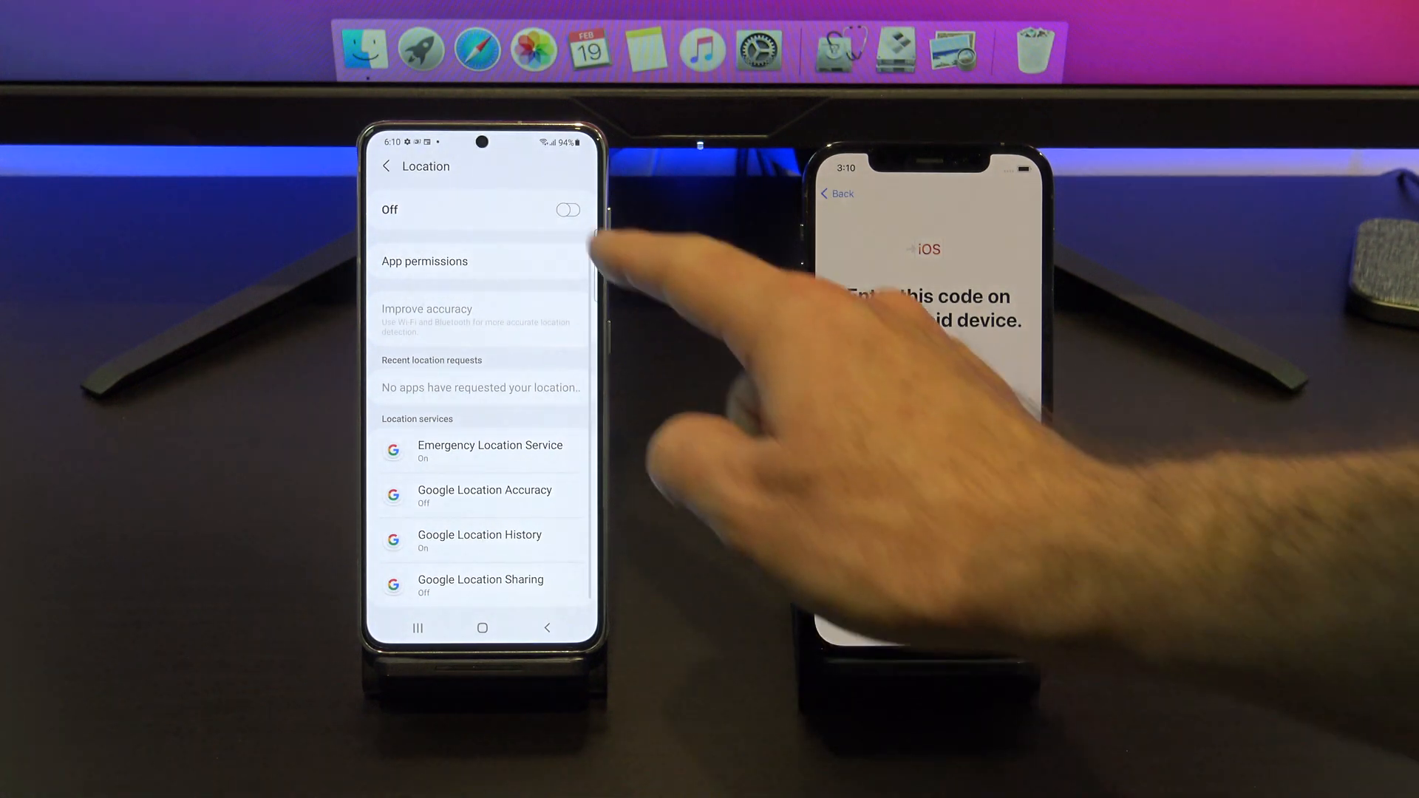
Switch the Location toggle on in the Samsung's settings
left_click(567, 211)
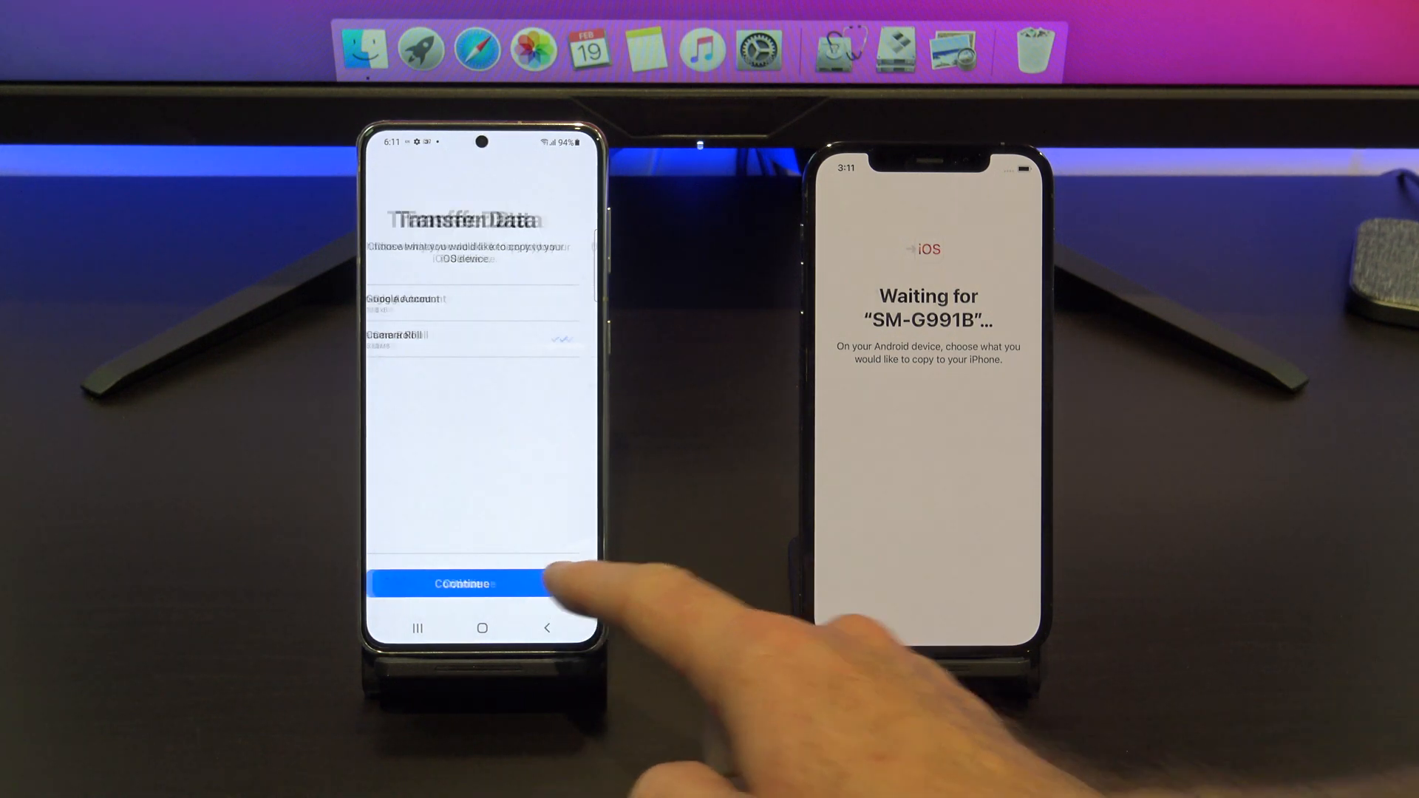
Start copying the selected data to the iPhone and finish with Done once Transfer Complete shows
left_click(467, 582)
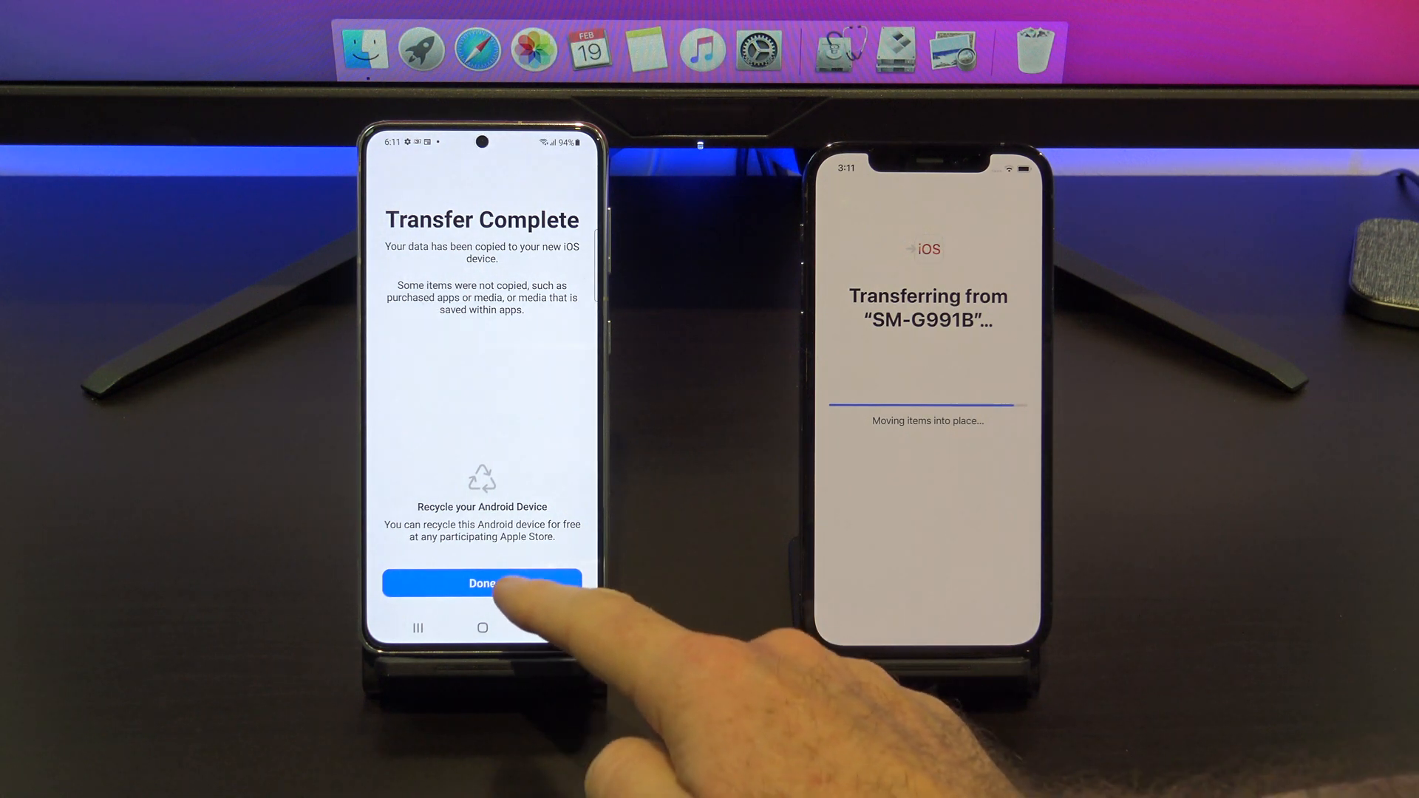
left_click(483, 581)
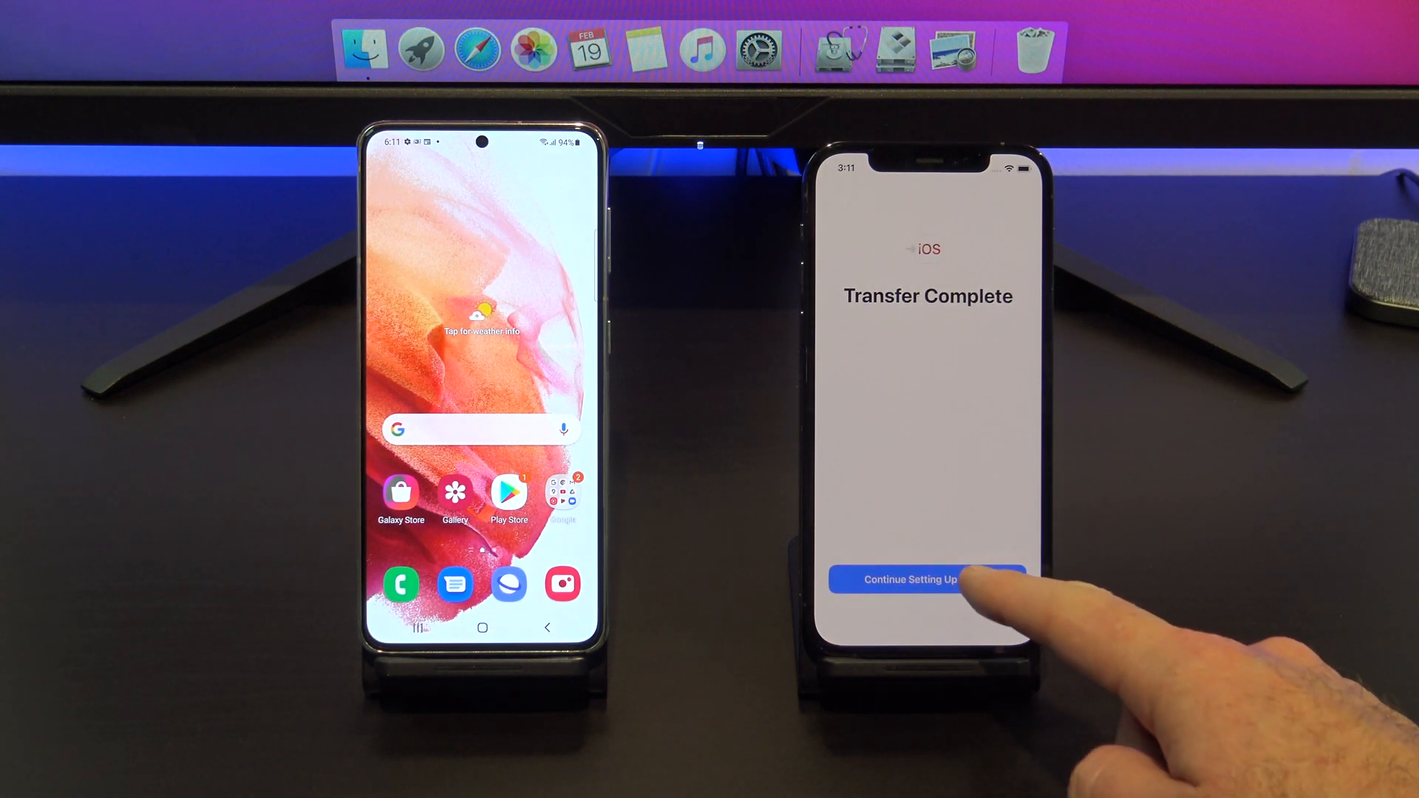
Continue setup after the transfer, accepting automatic updates, Screen Time intro and Standard display zoom
left_click(928, 580)
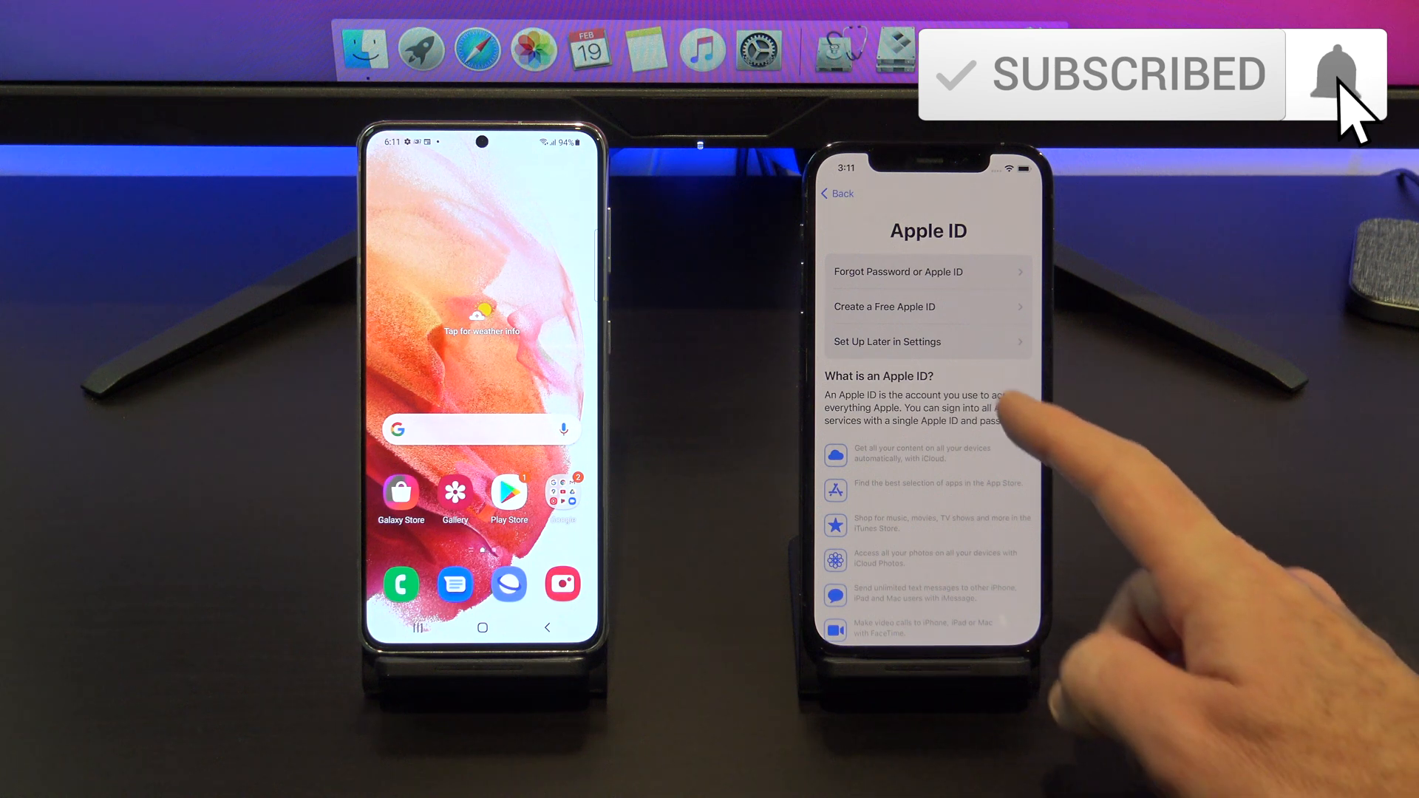
left_click(885, 341)
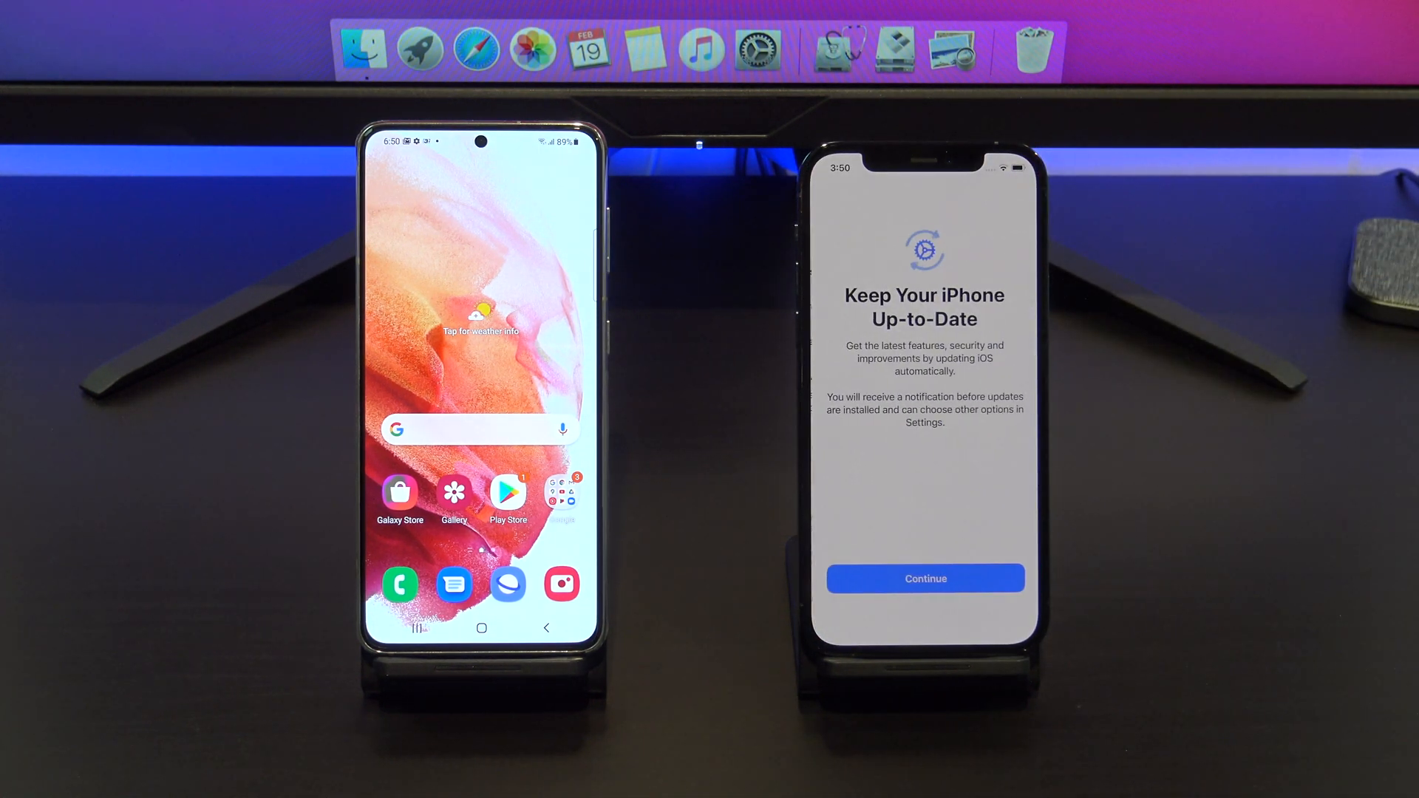
left_click(924, 578)
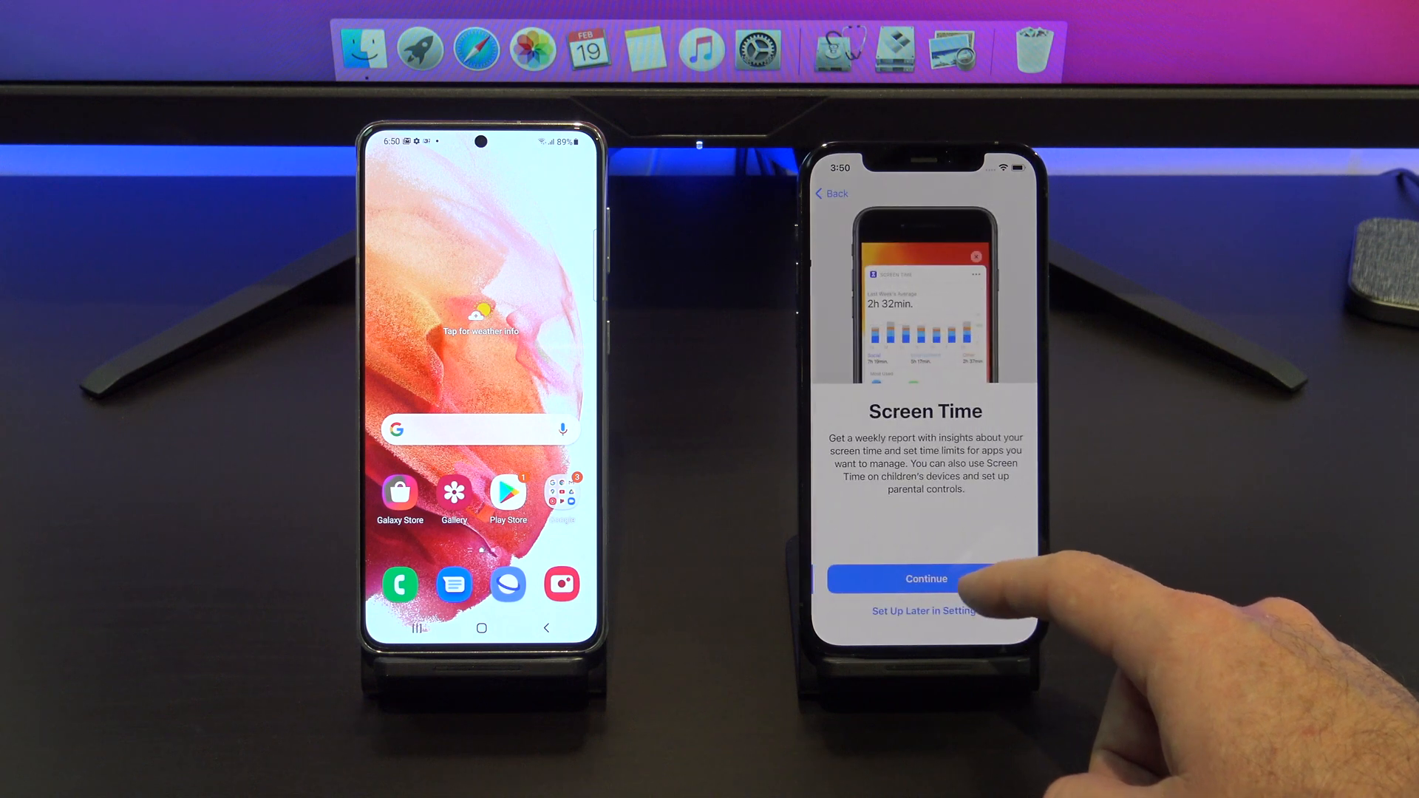
left_click(926, 578)
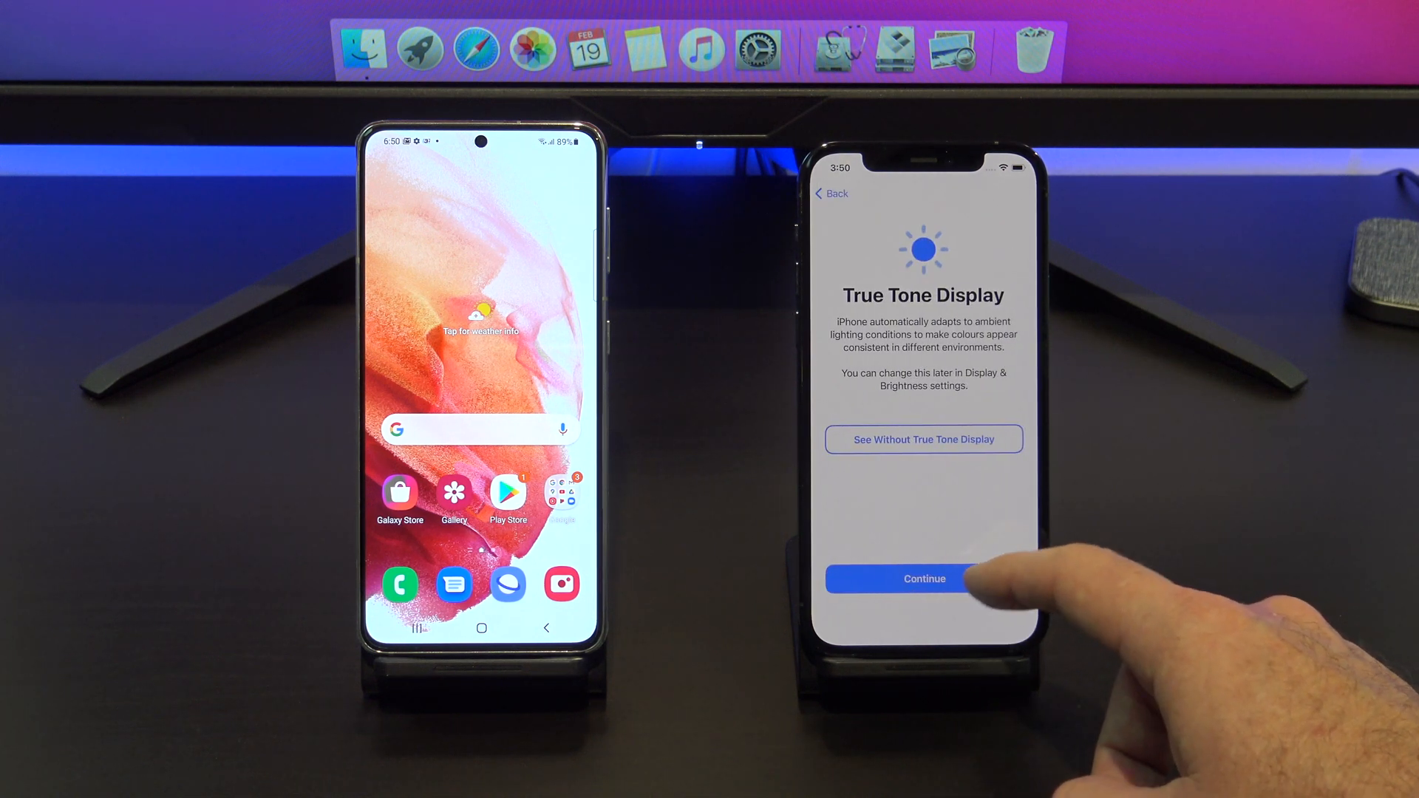
left_click(924, 579)
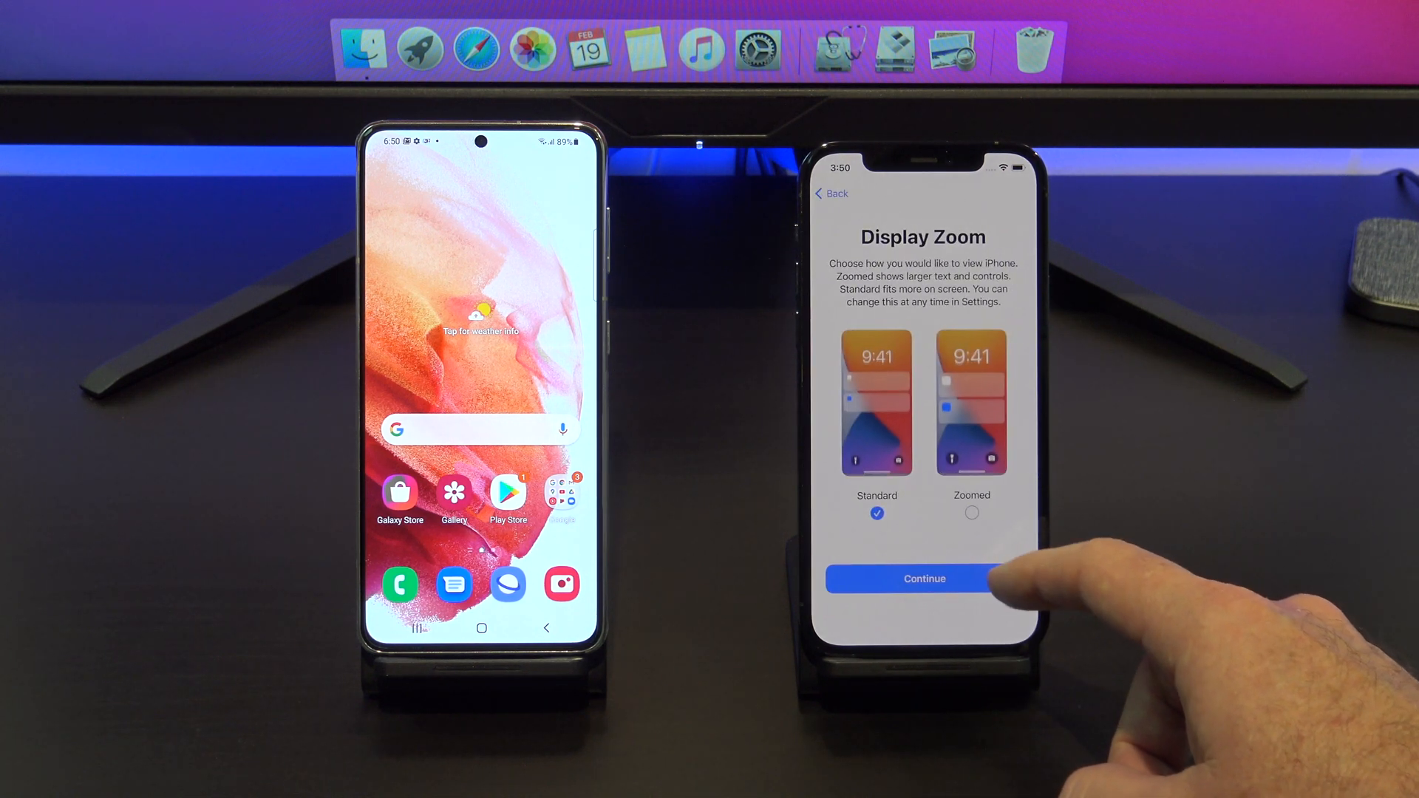
left_click(924, 578)
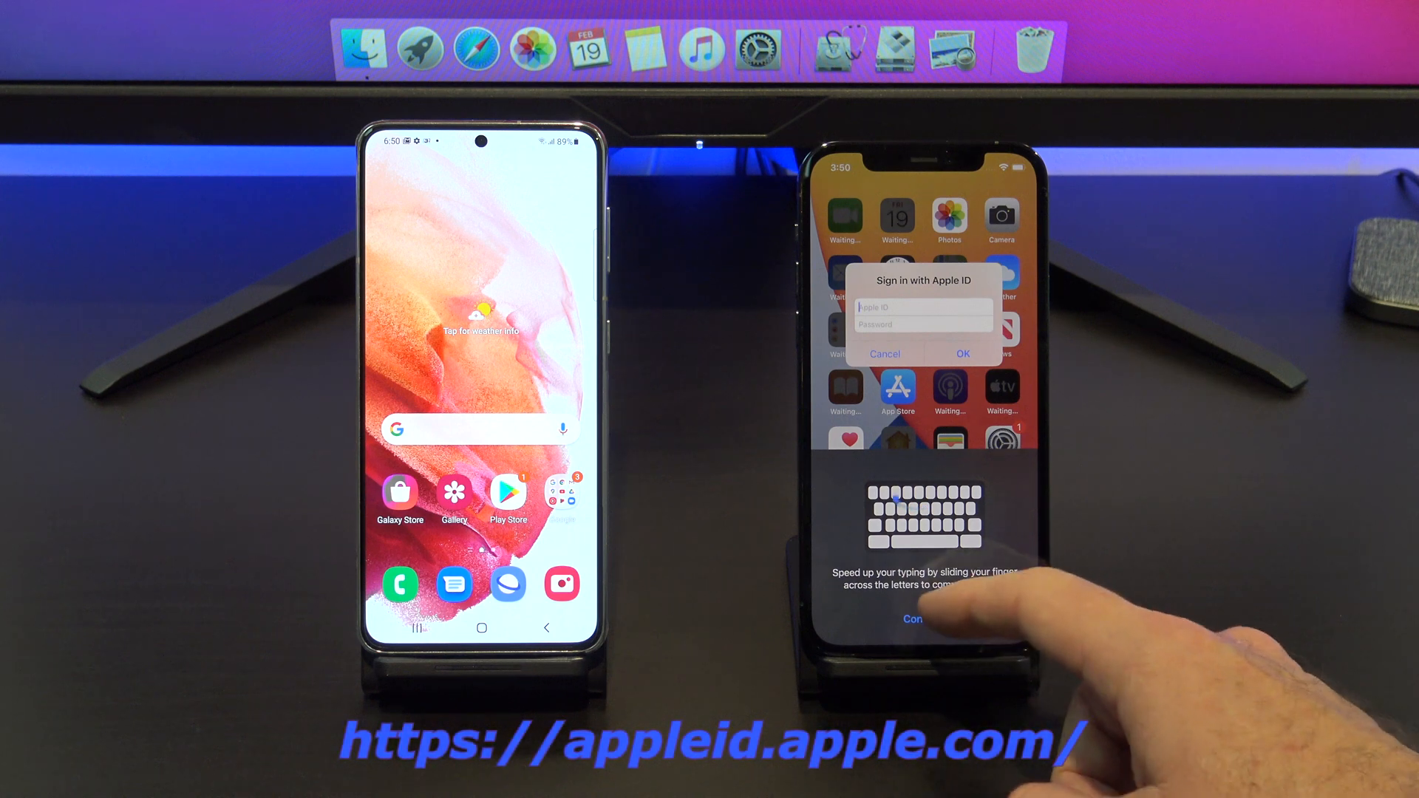
Dismiss the swipe-typing tip, enter the two-factor verification code and reach the home screen
left_click(912, 619)
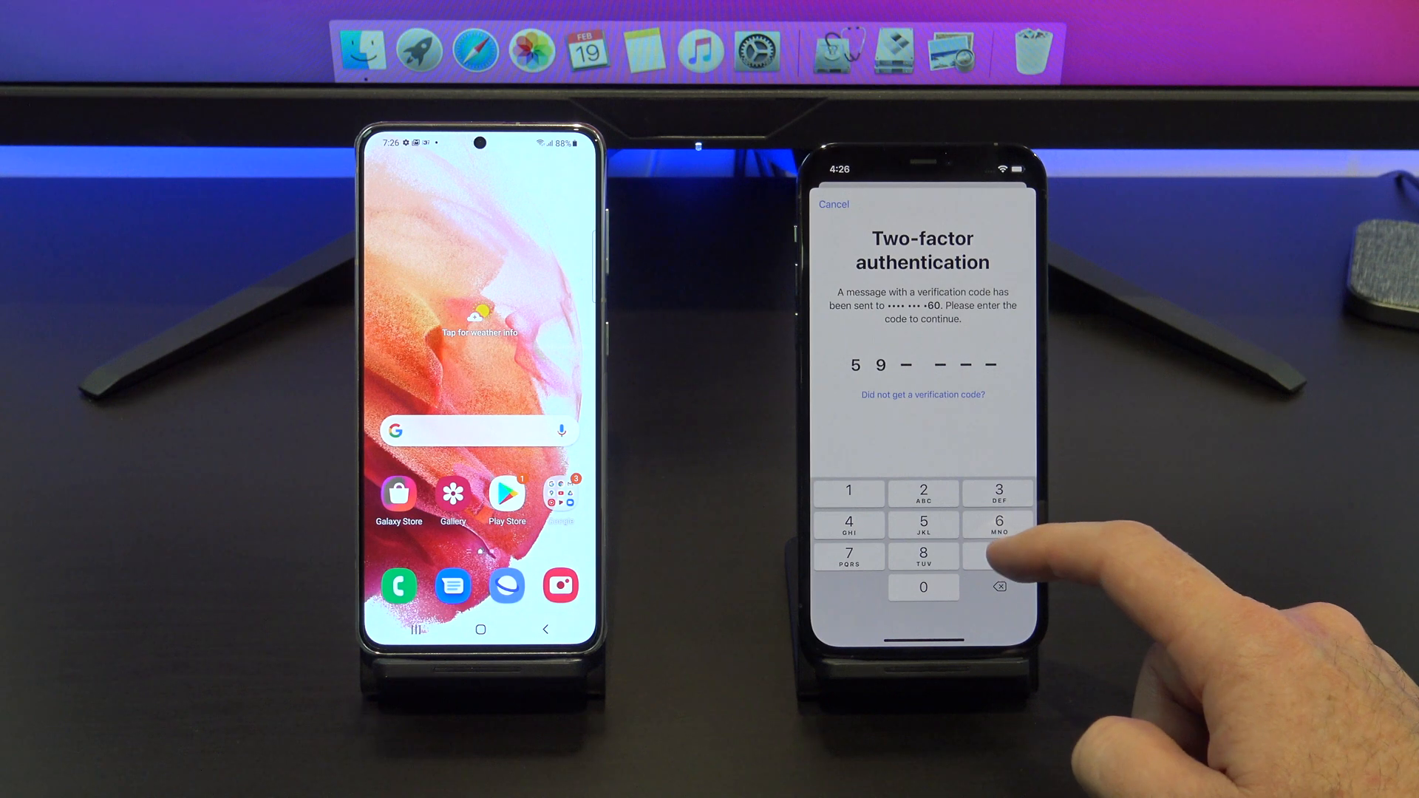
left_click(923, 523)
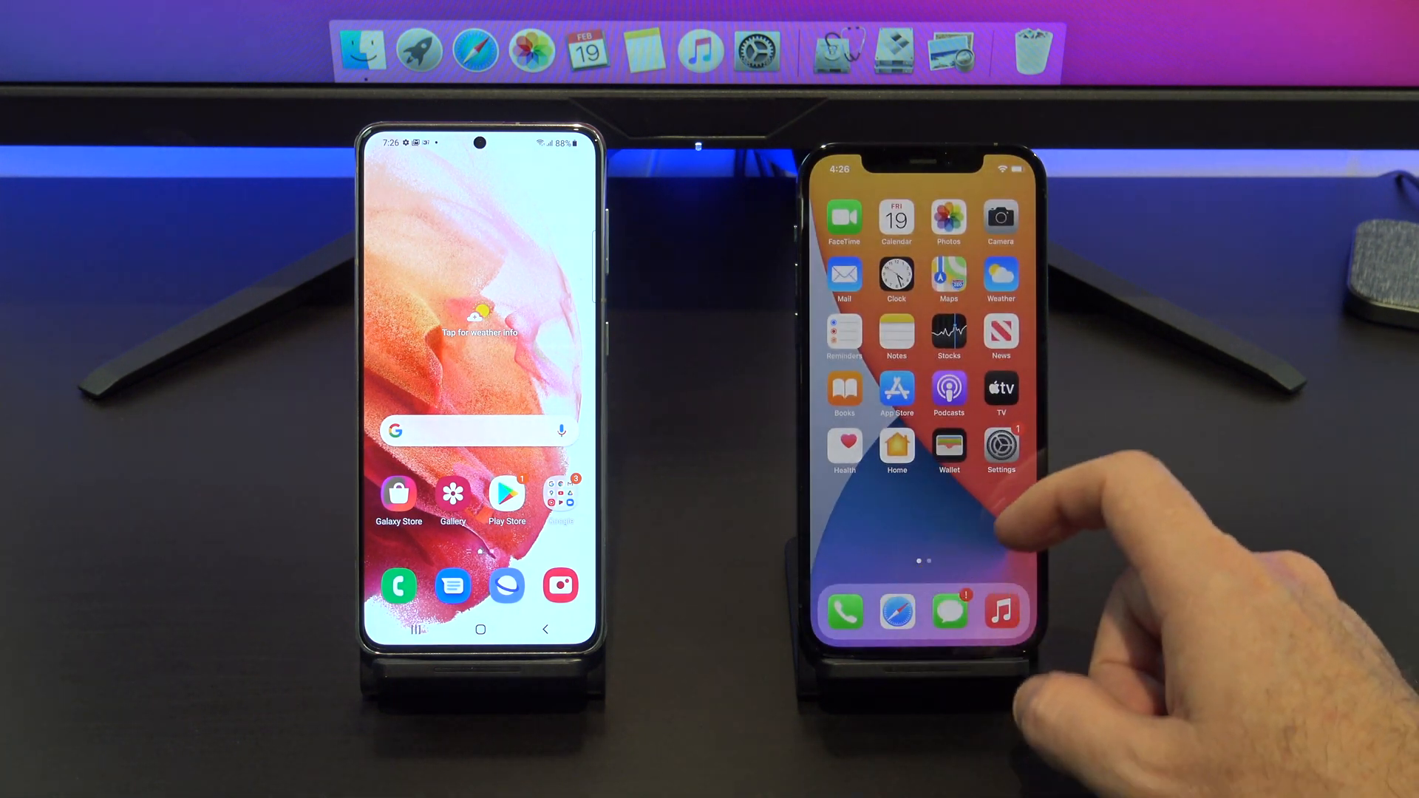
scroll("left", 3)
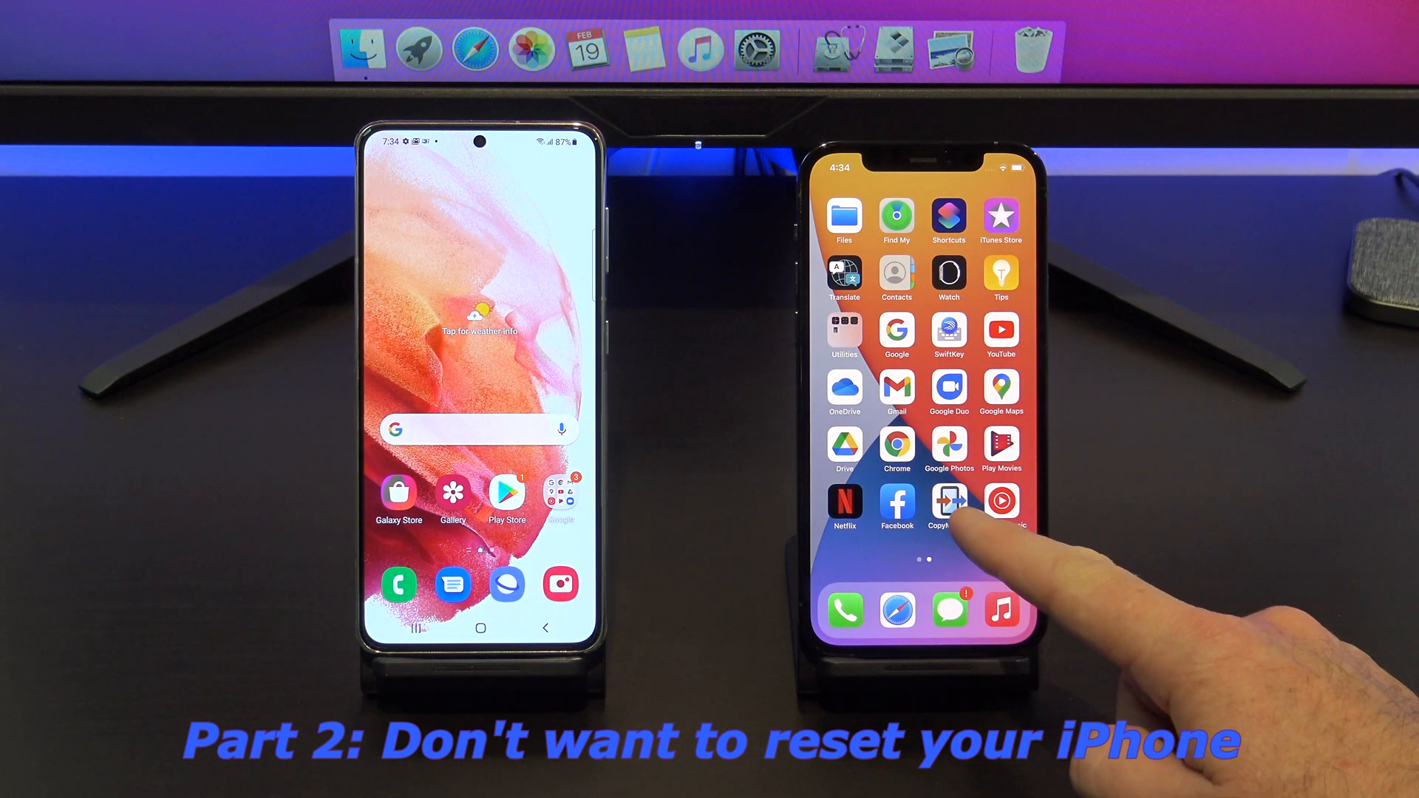
Search the App Store for 'cop', pick the 'copy my data' suggestion and launch Copy My Data
left_click(949, 500)
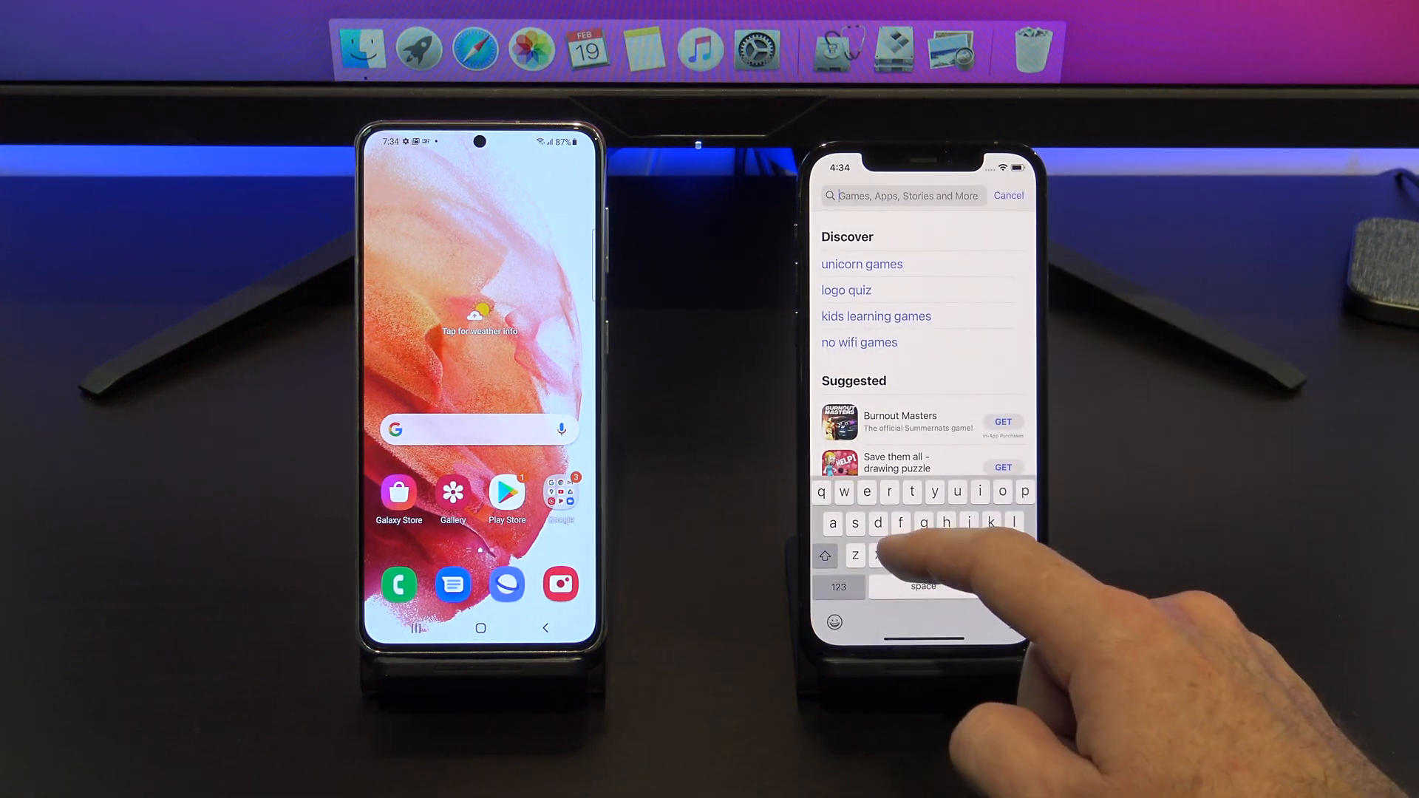
type("cop")
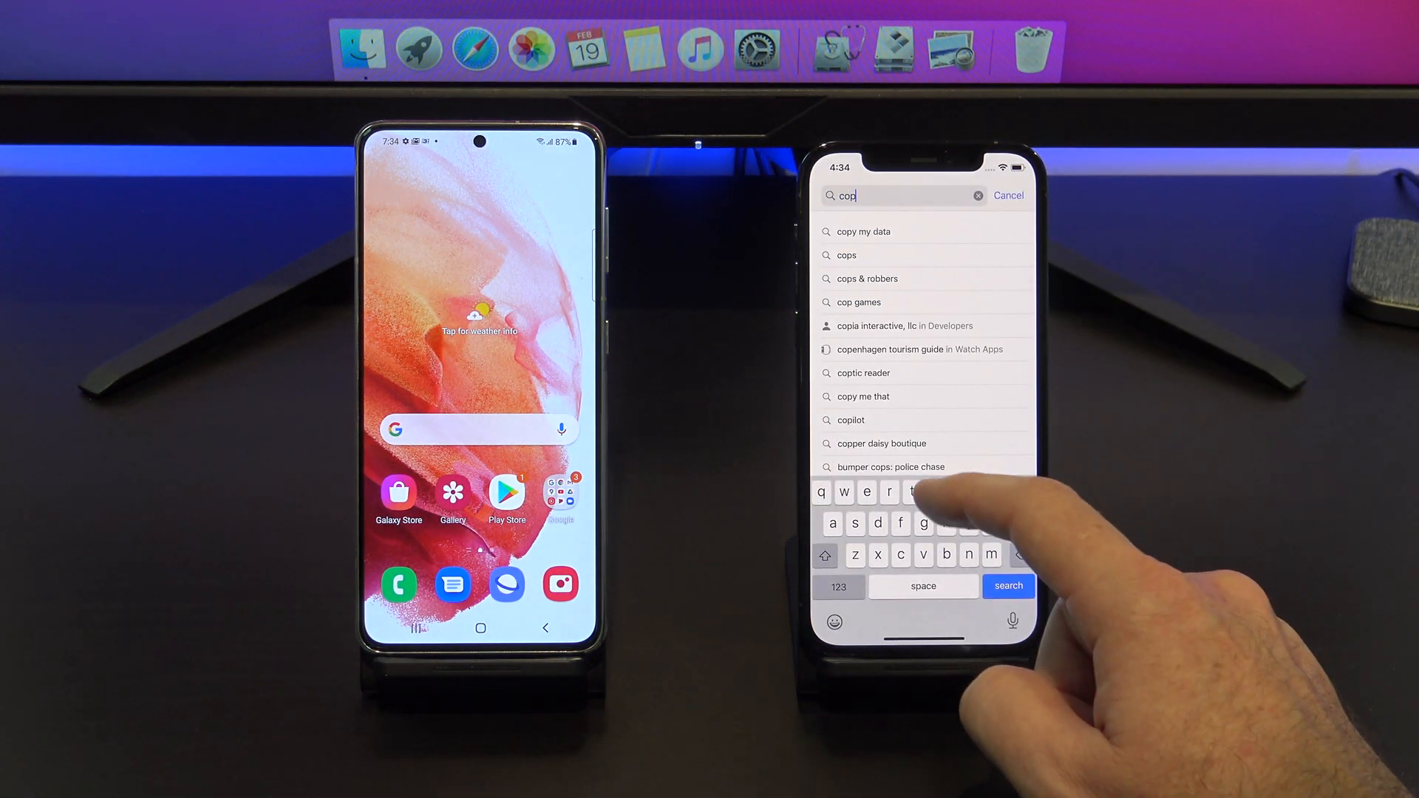
left_click(864, 231)
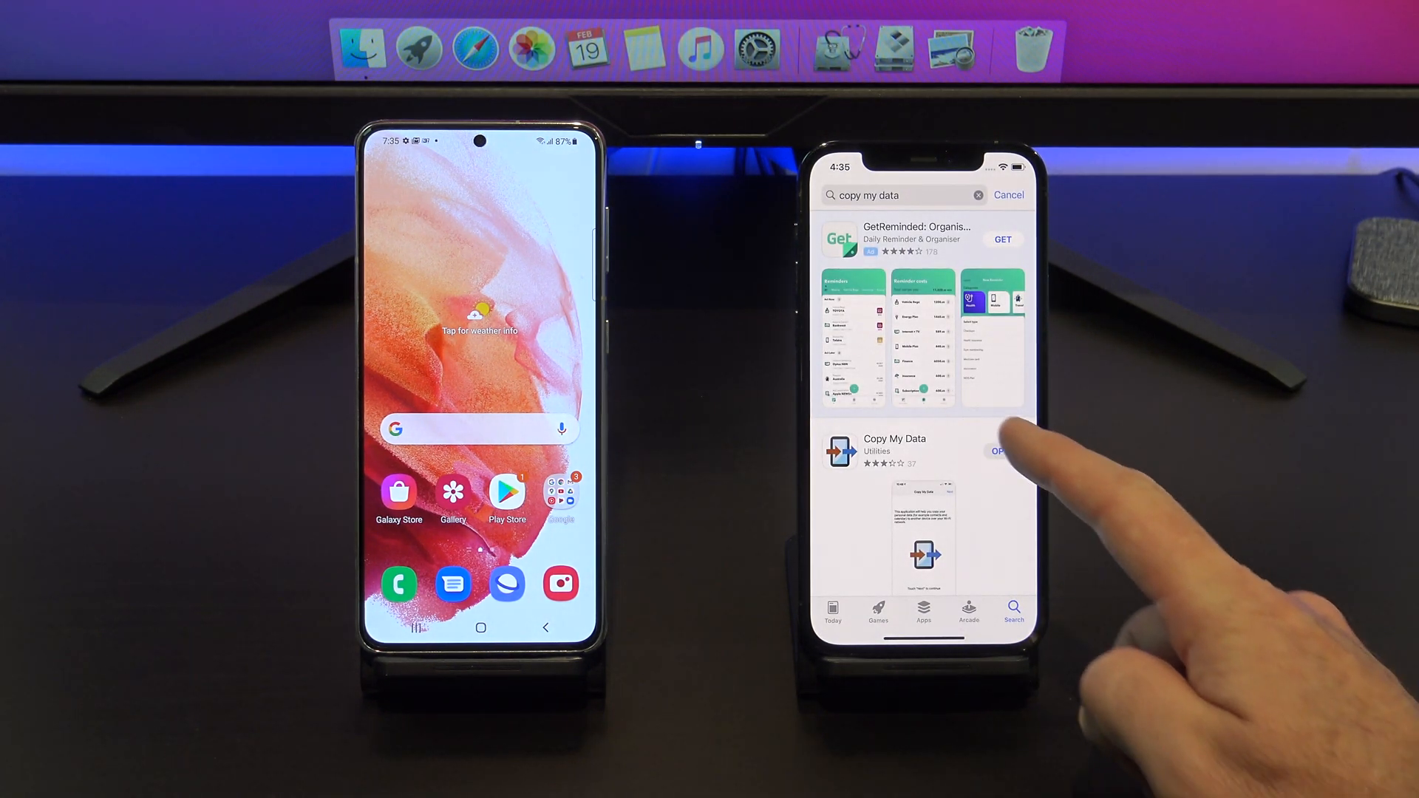
left_click(998, 451)
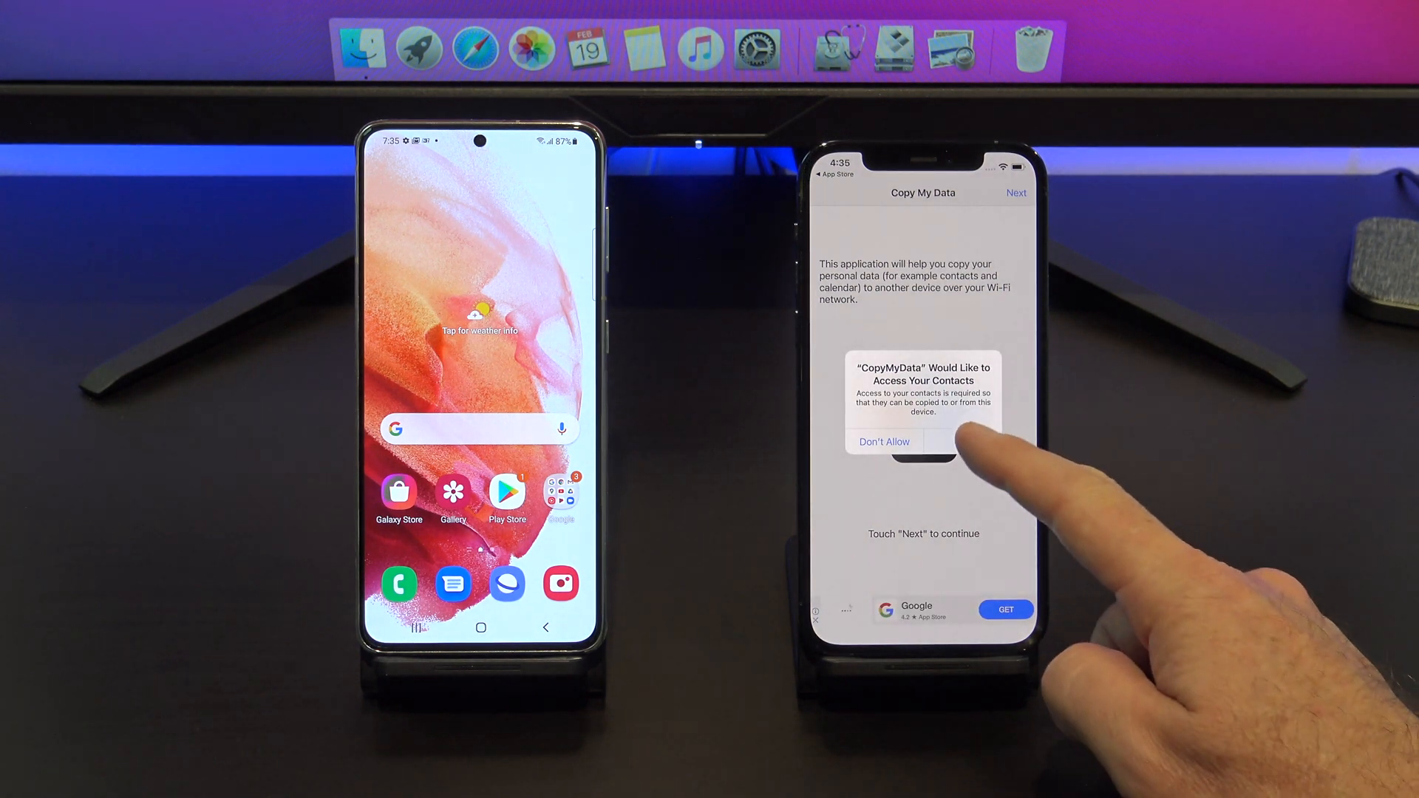
Allow Copy My Data access to contacts, calendar and all photos, and grant its permissions on the Samsung
left_click(961, 441)
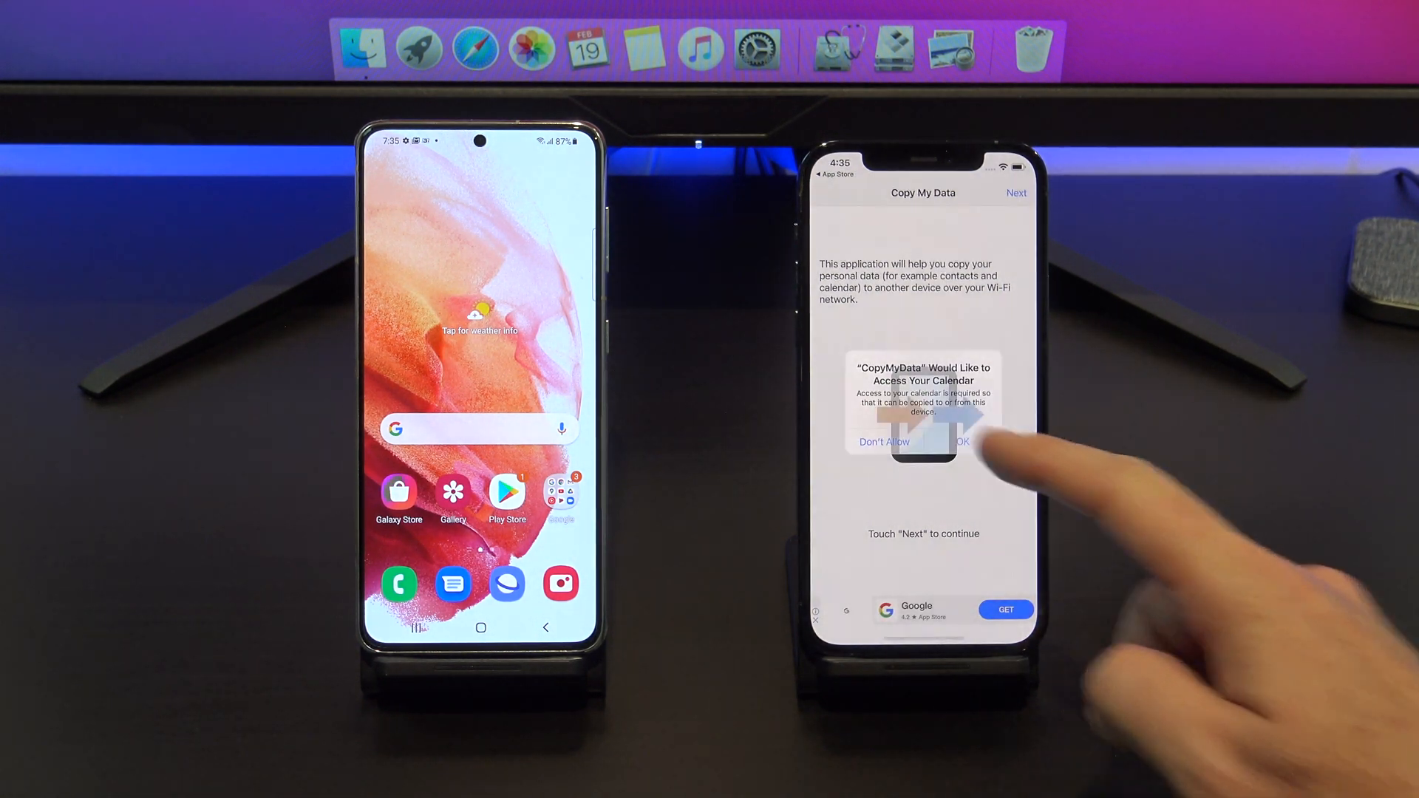
left_click(961, 442)
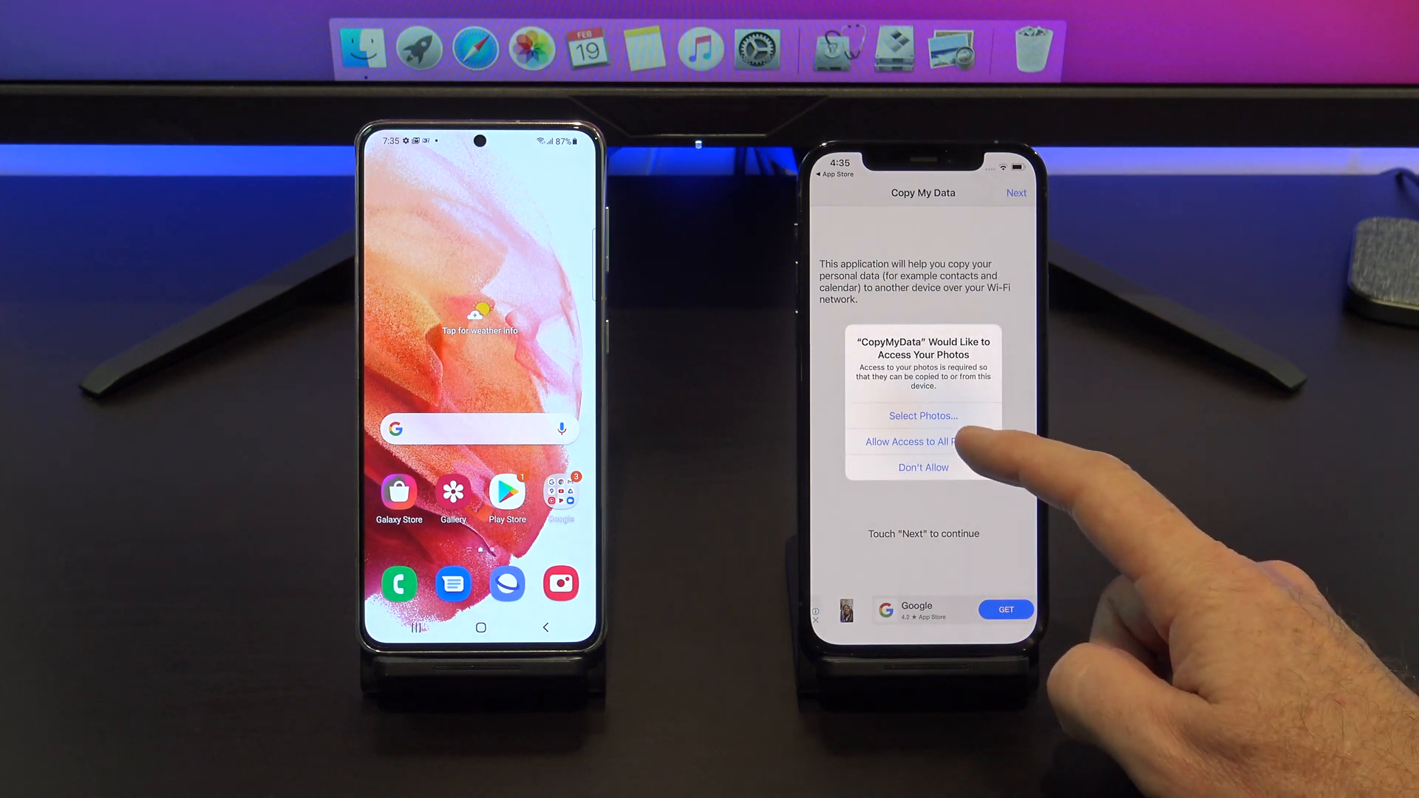
left_click(923, 441)
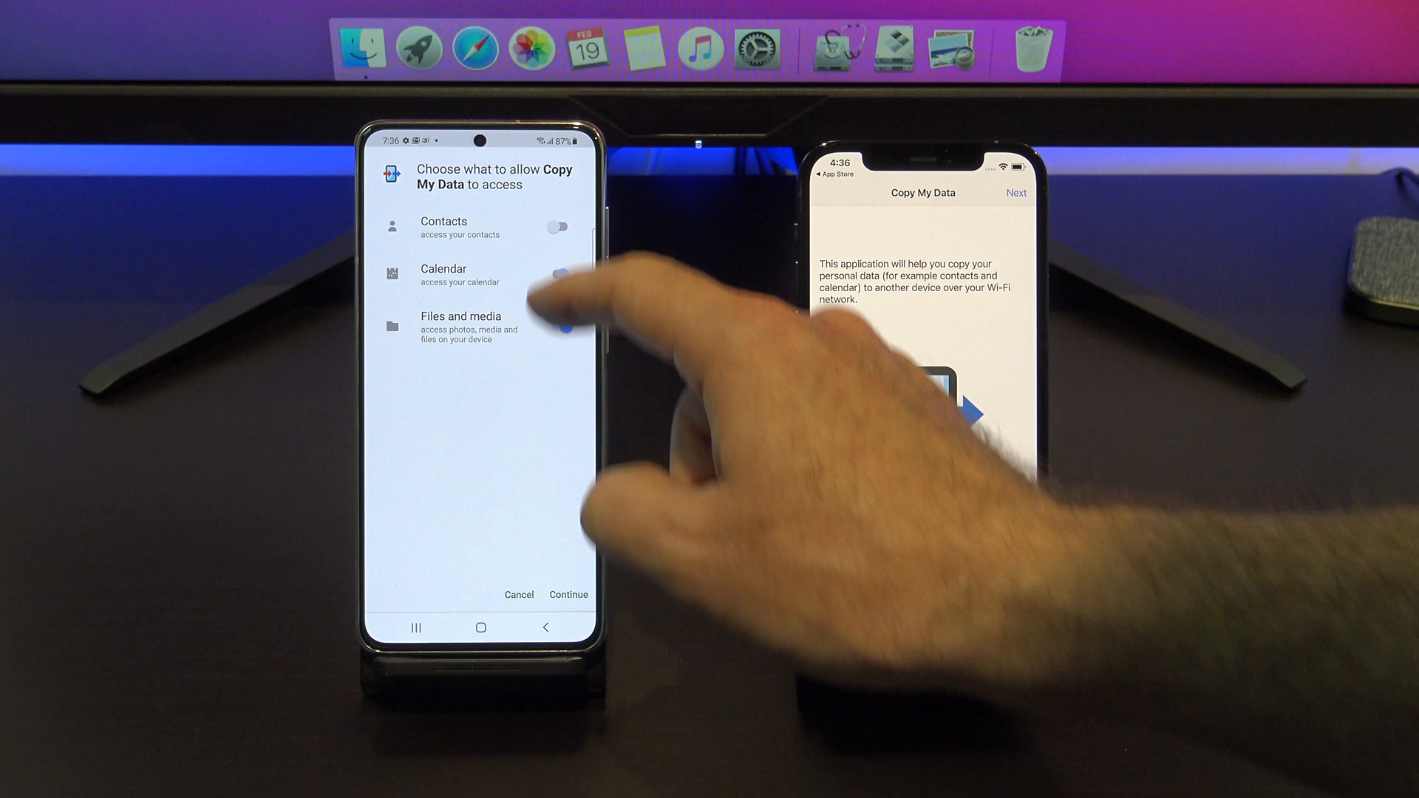
left_click(568, 594)
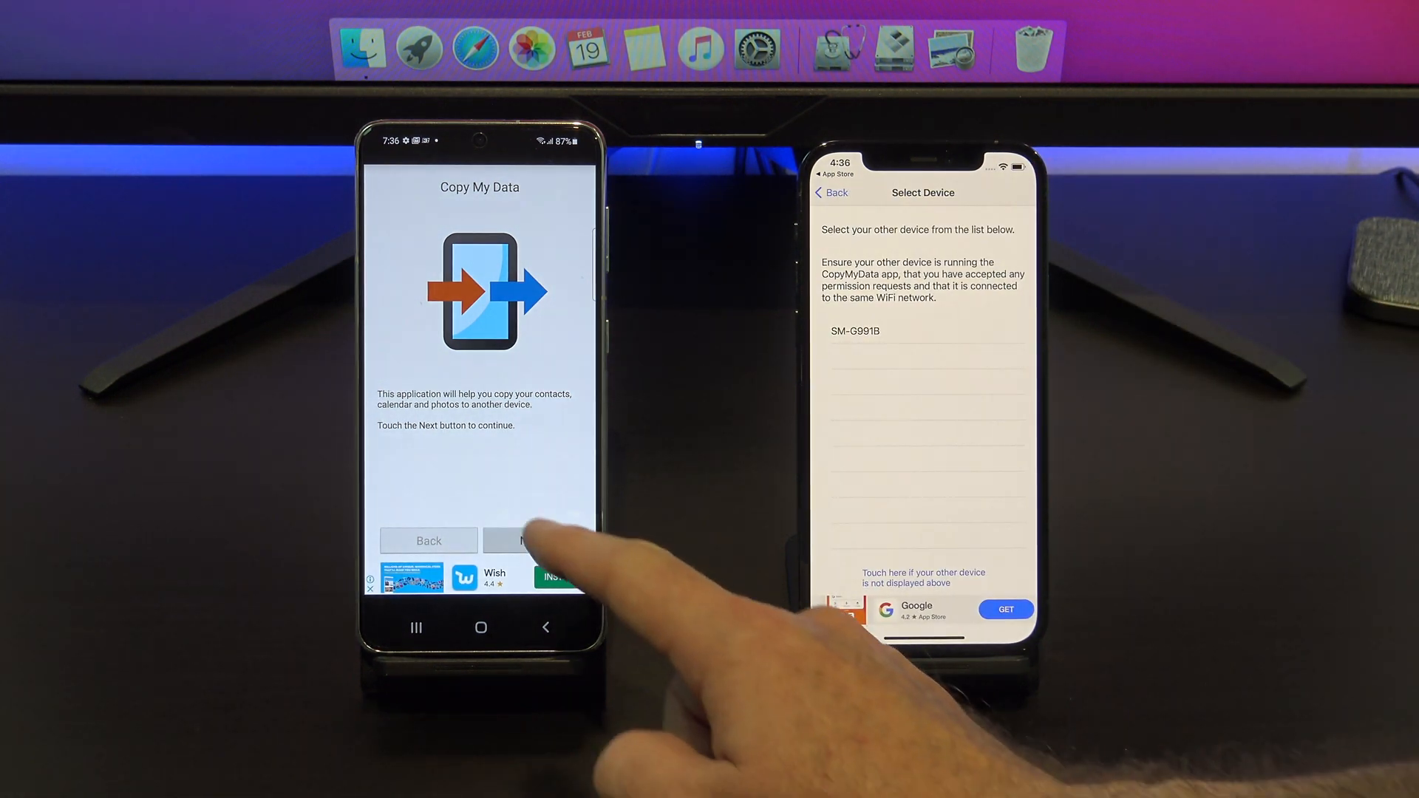
Select the iPhone on the Samsung, exclude contacts and calendar, and send photos and videos across
left_click(532, 540)
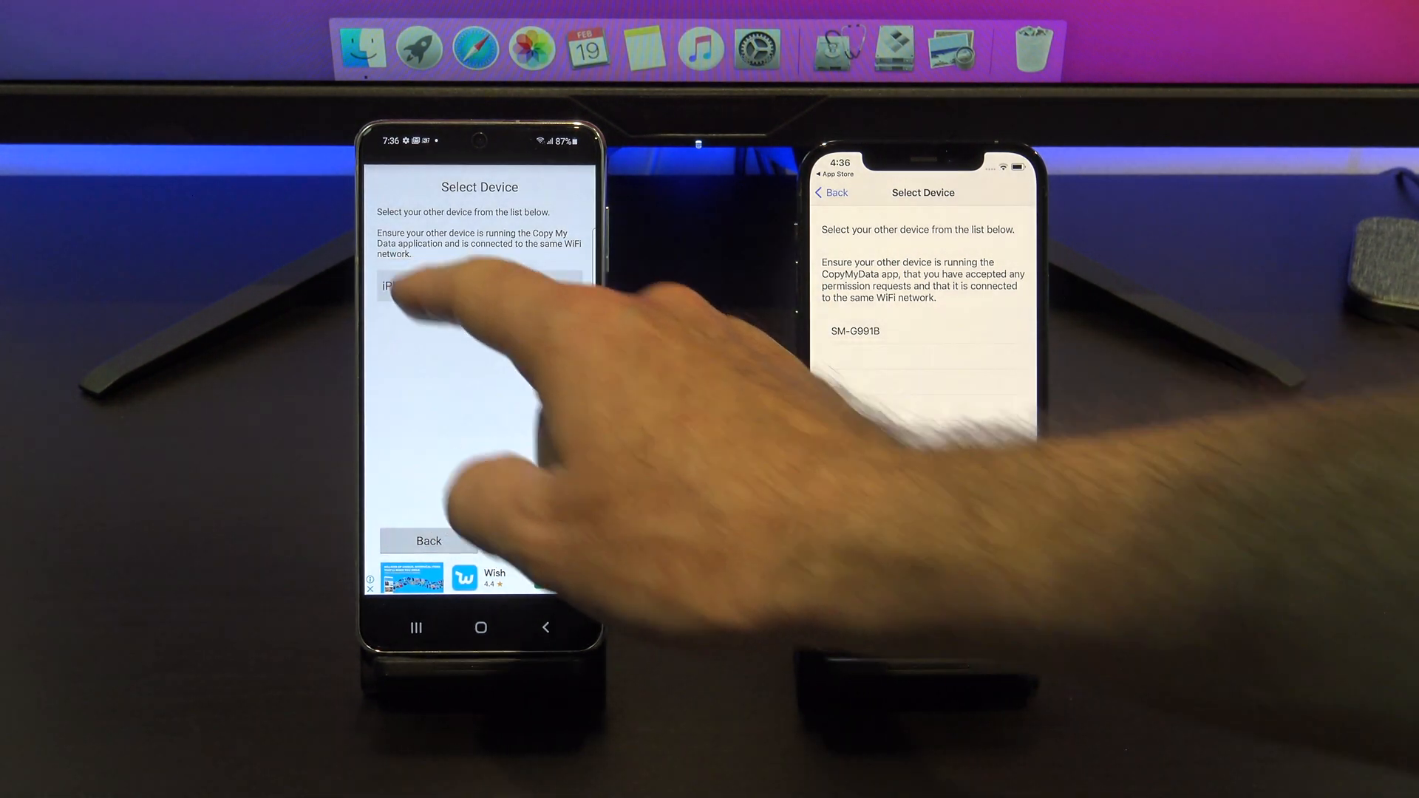
left_click(478, 286)
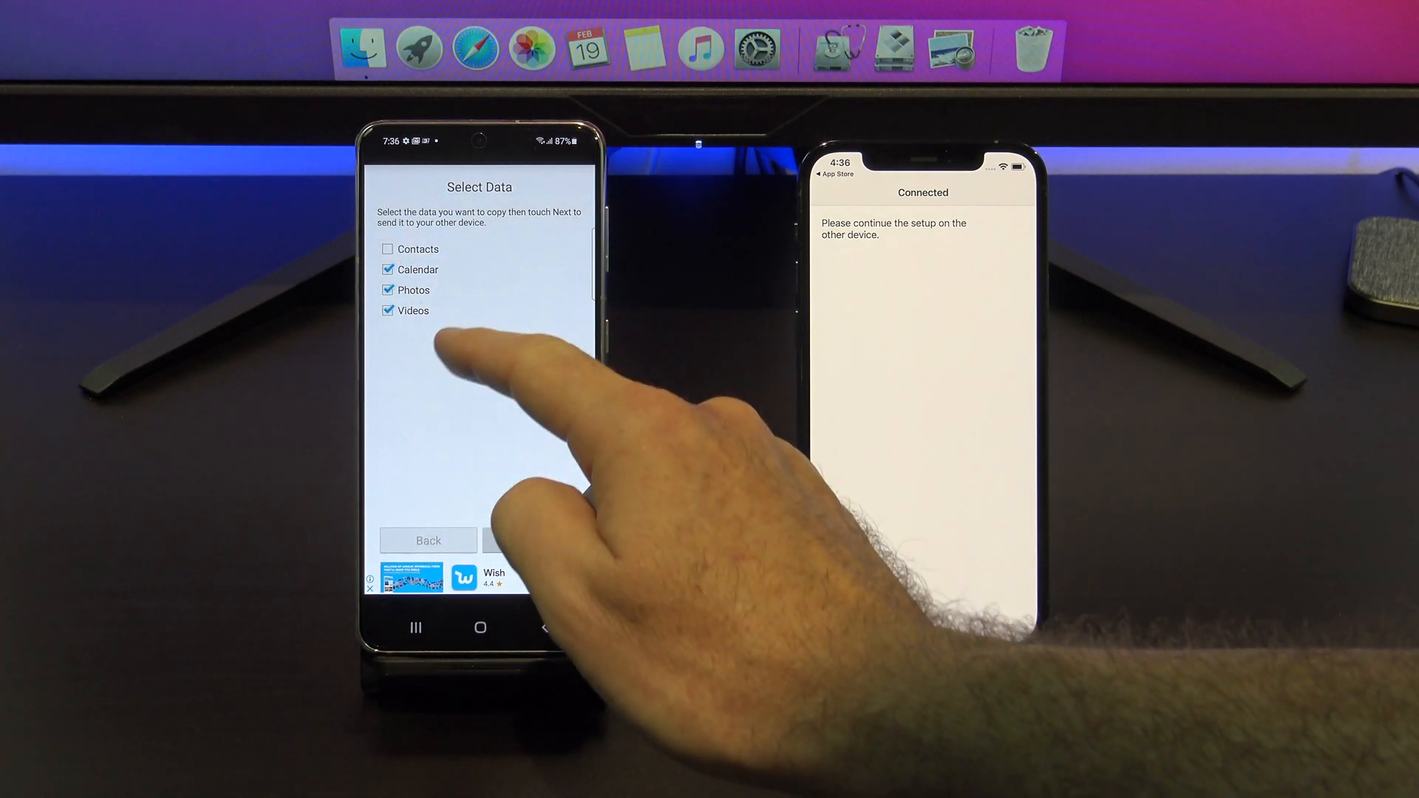
left_click(387, 269)
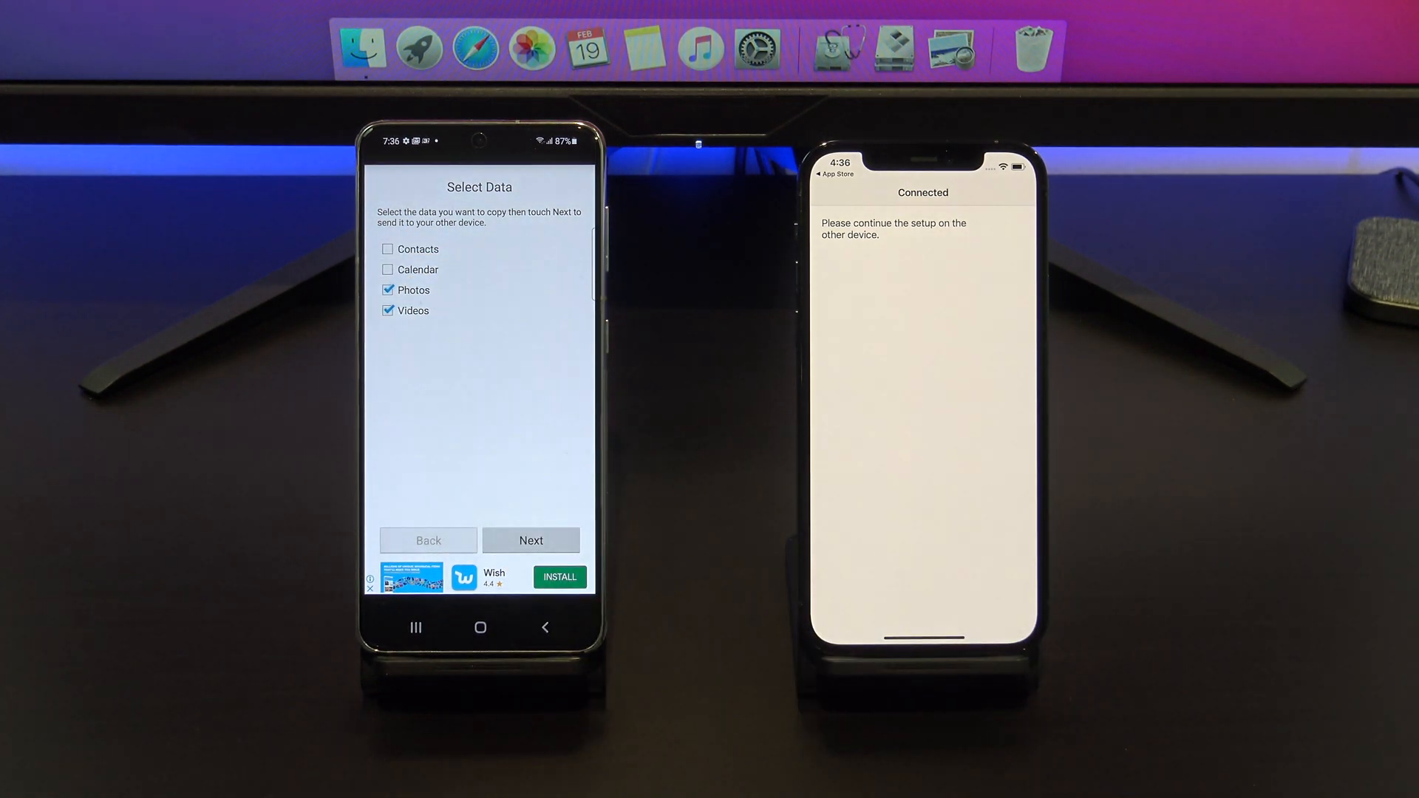
left_click(530, 540)
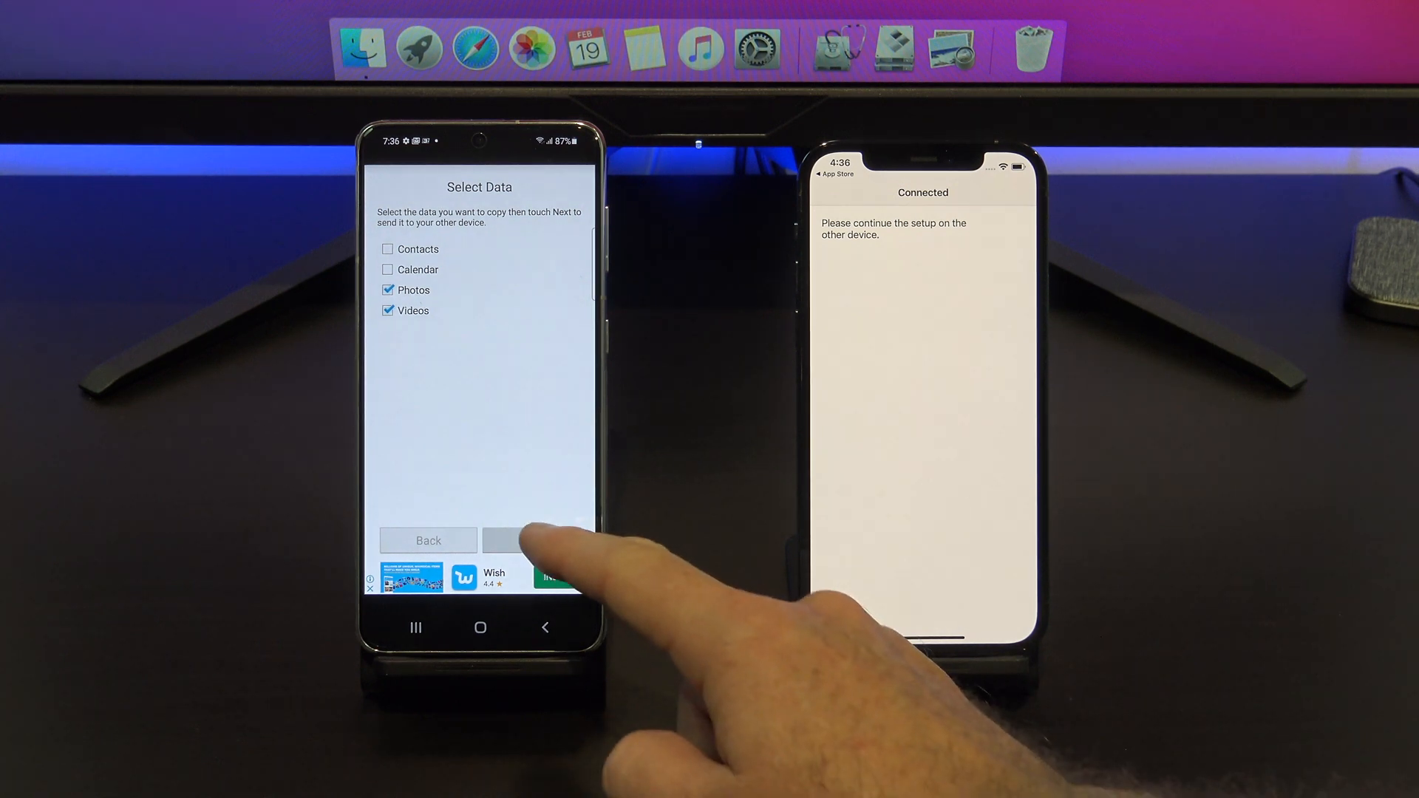
left_click(531, 540)
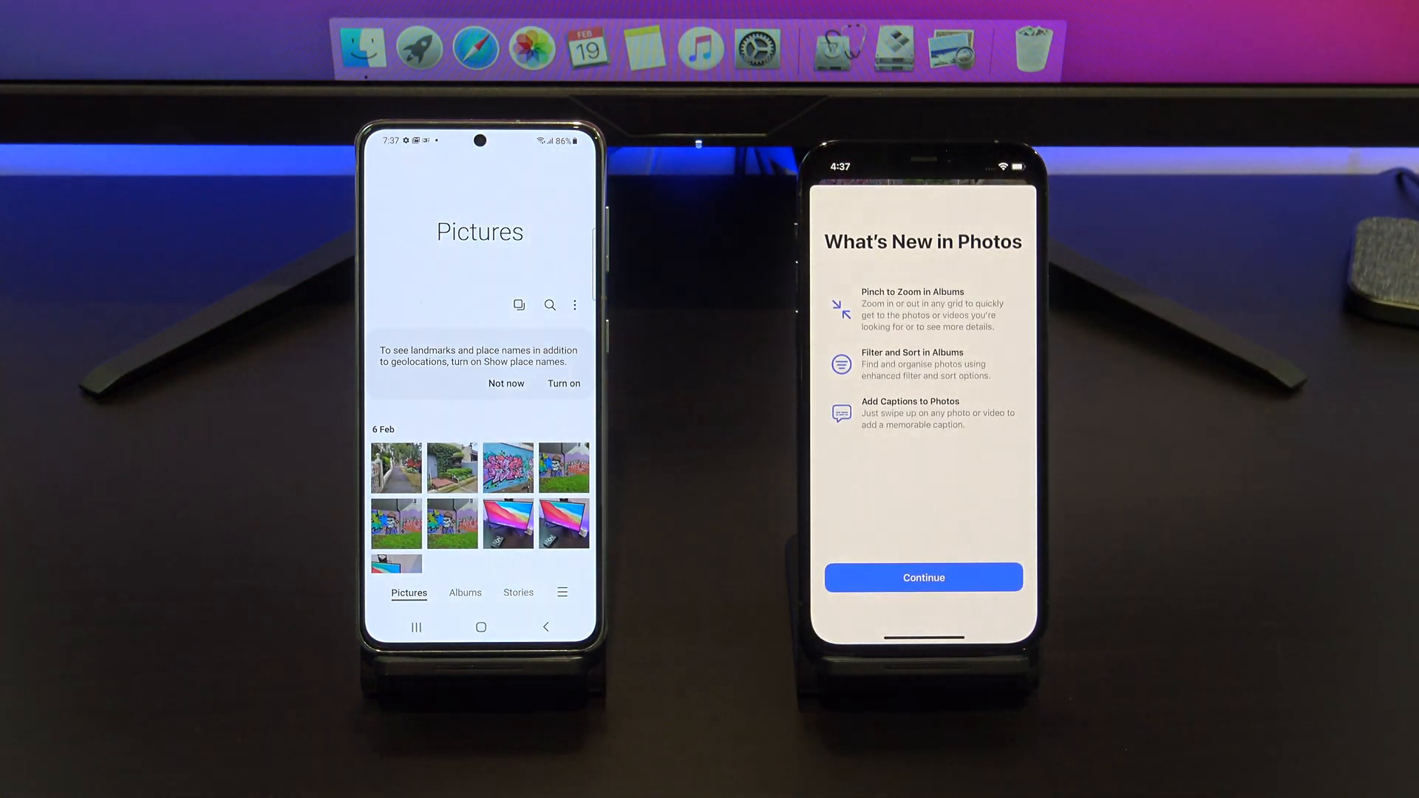
Dismiss What's New in Photos to reveal the library with the transferred 6 Feb photos
left_click(922, 577)
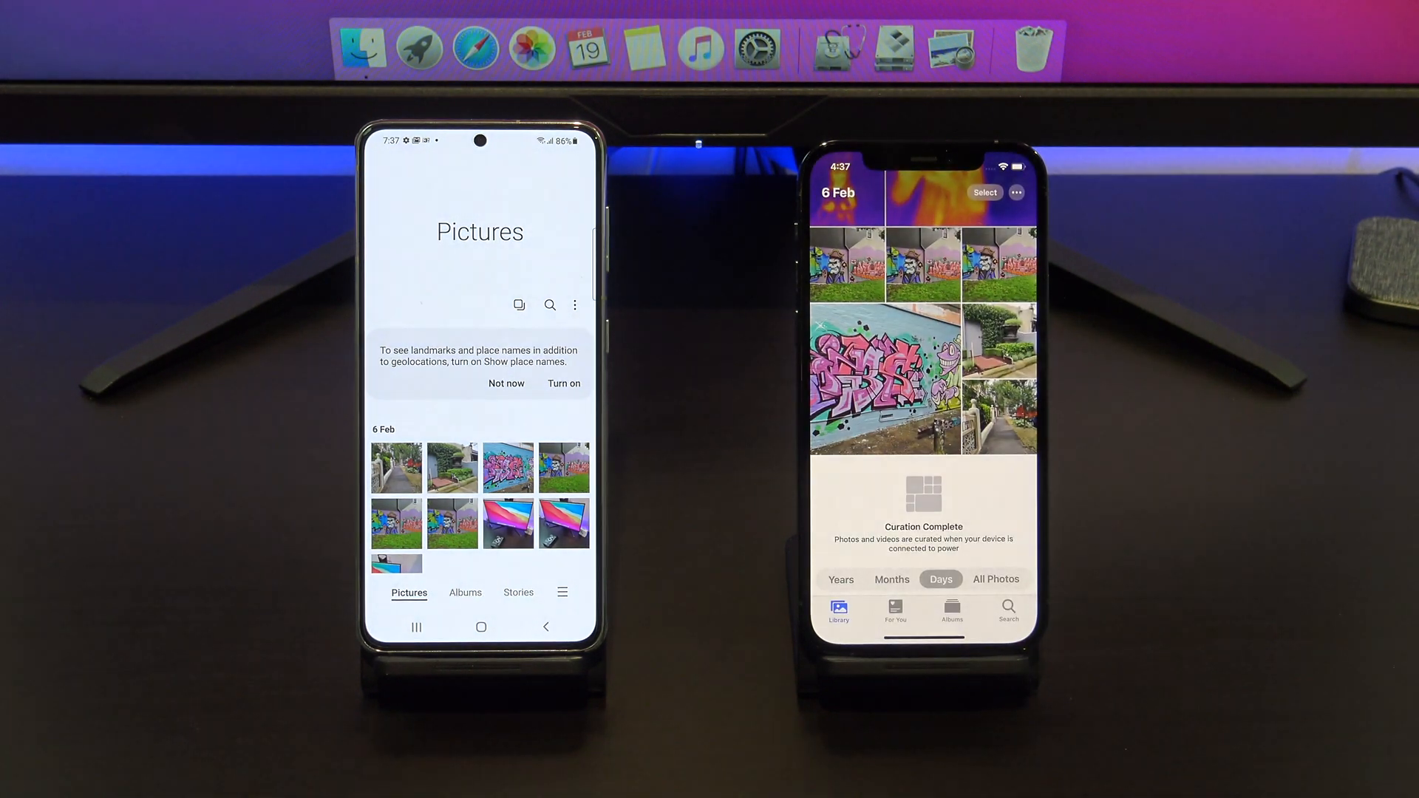